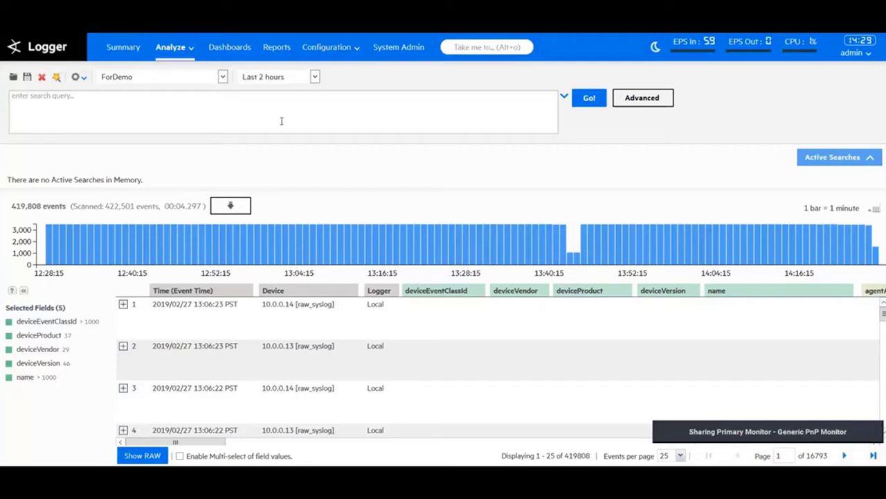
Search for deviceProduct = "Microsoft Windows", returning 33,028 Windows events
type("device")
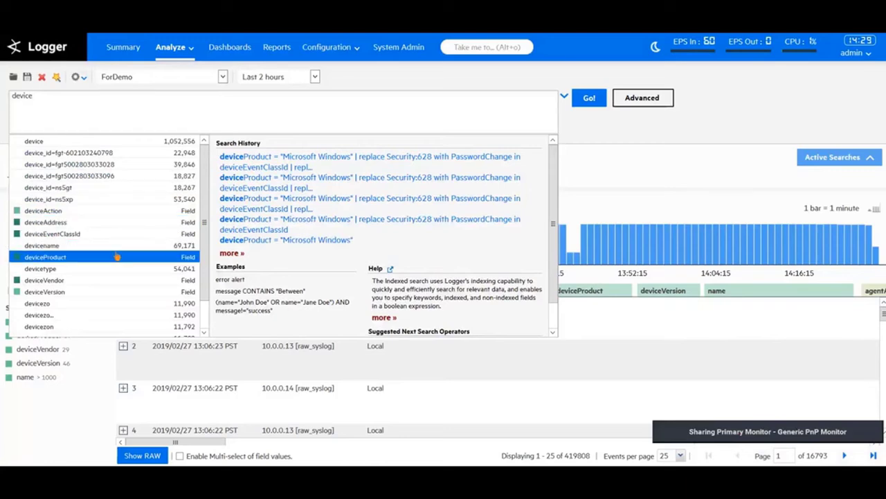
left_click(45, 257)
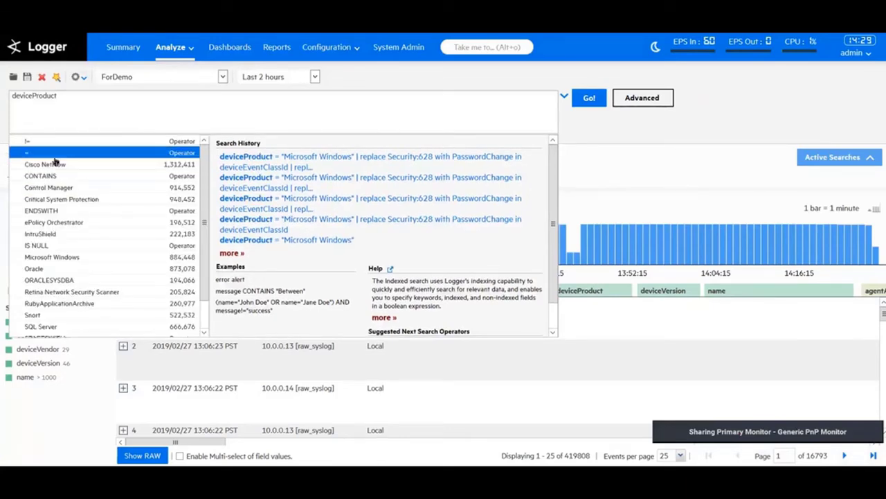
type("=")
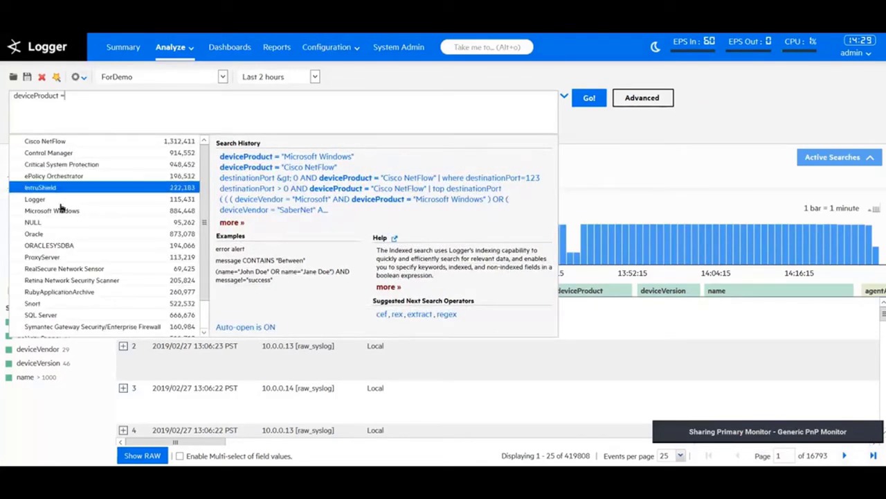
left_click(286, 156)
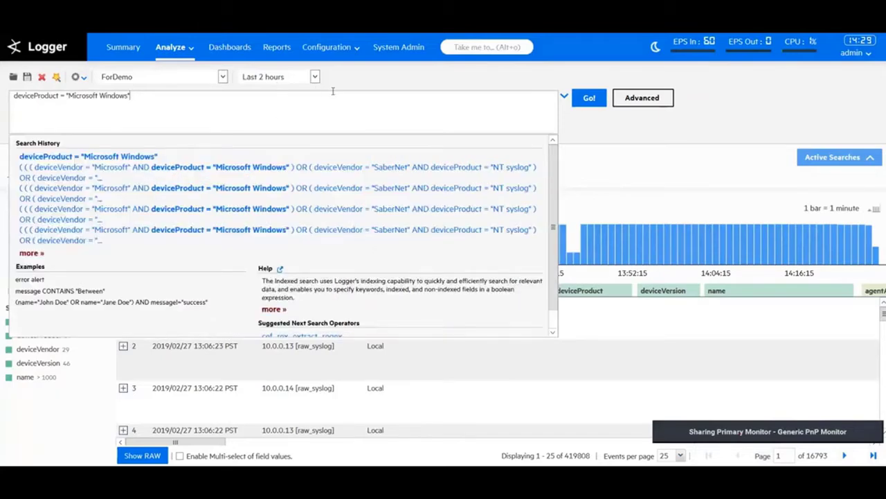
left_click(589, 97)
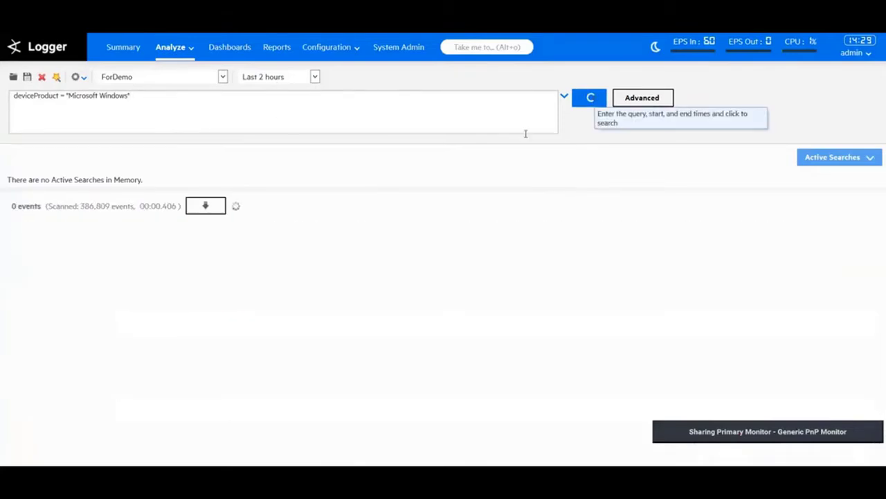
left_click(588, 97)
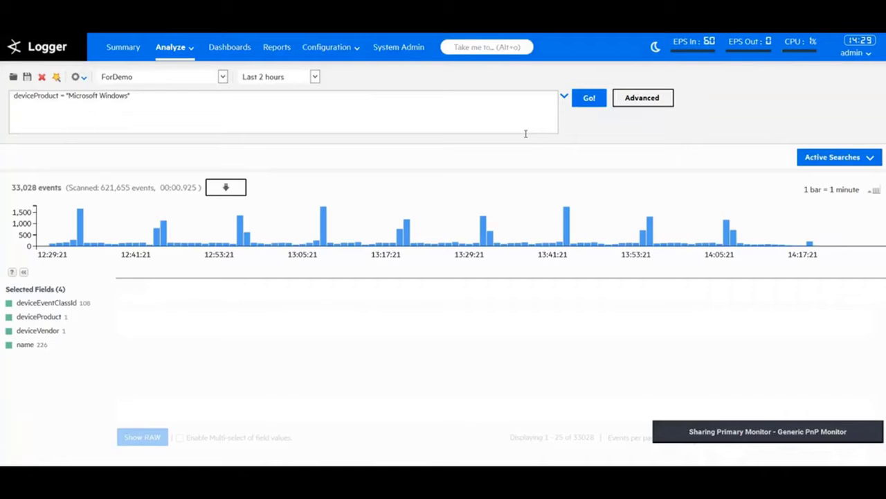
left_click(589, 98)
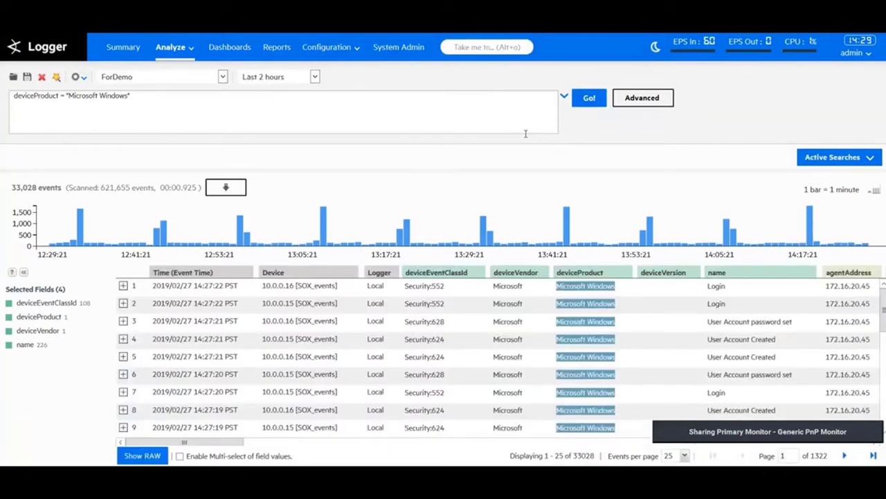
mouse_move(18, 182)
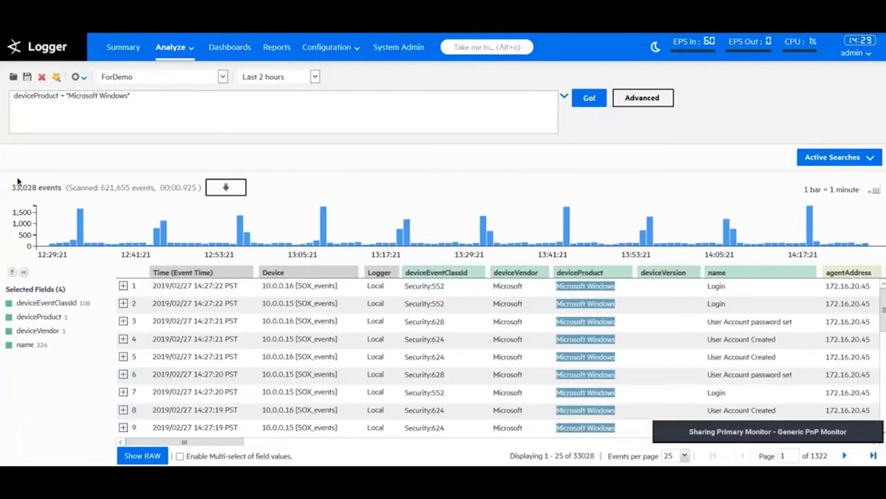
mouse_move(134, 159)
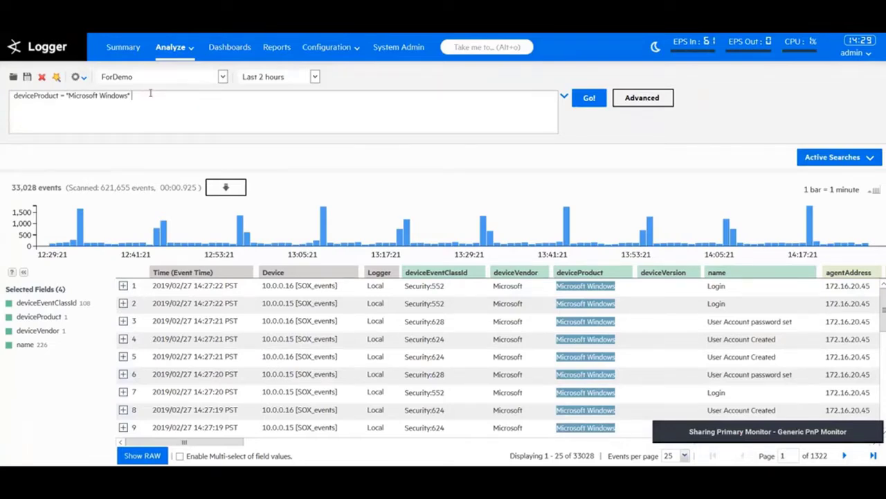
Run the Windows query piped through top 5 deviceEventClassId, yielding a donut chart and table
type("| top")
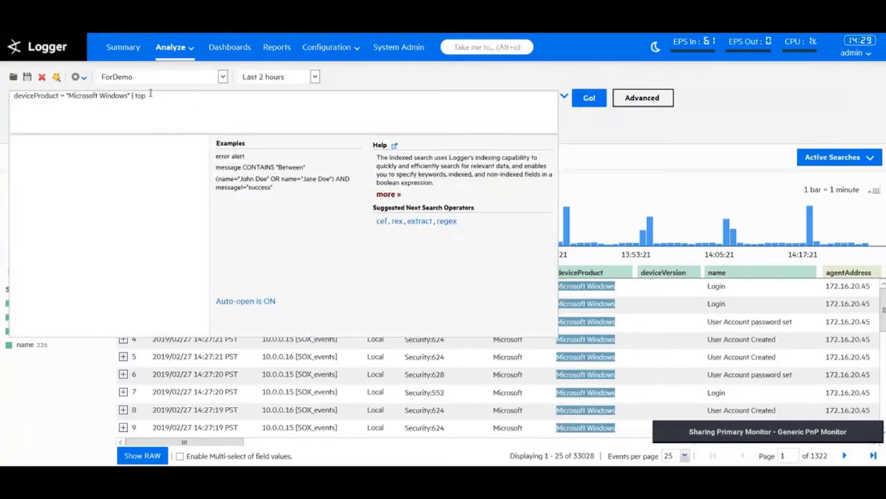
type("5 deviceEventClassId")
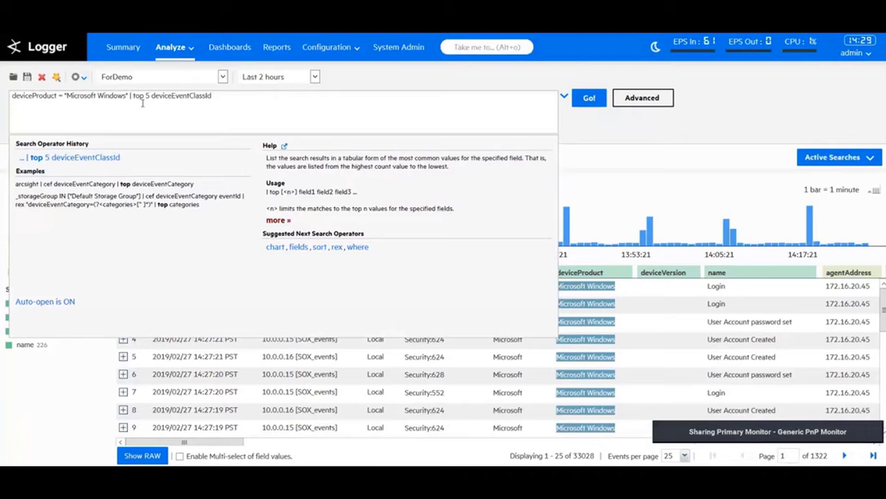
left_click(588, 98)
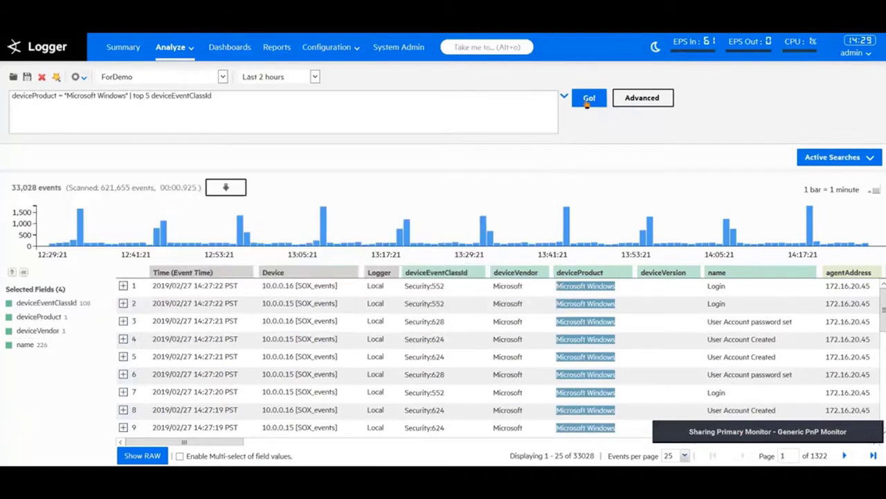
left_click(590, 98)
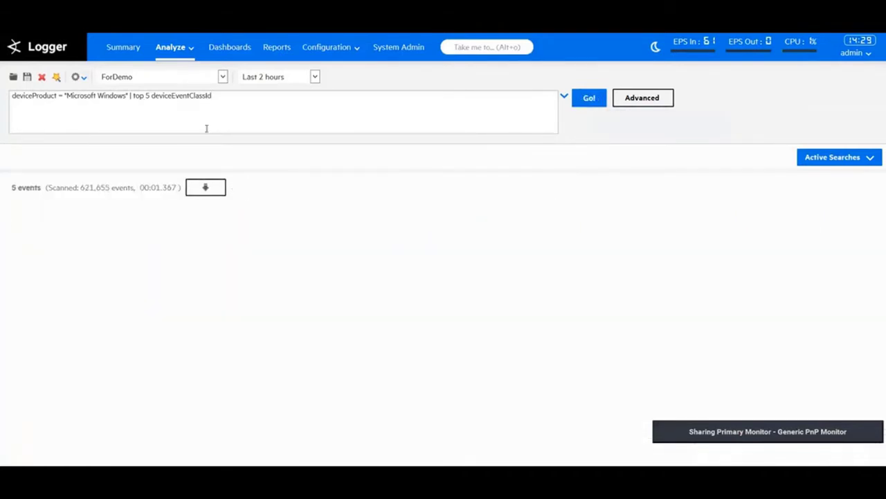
left_click(589, 98)
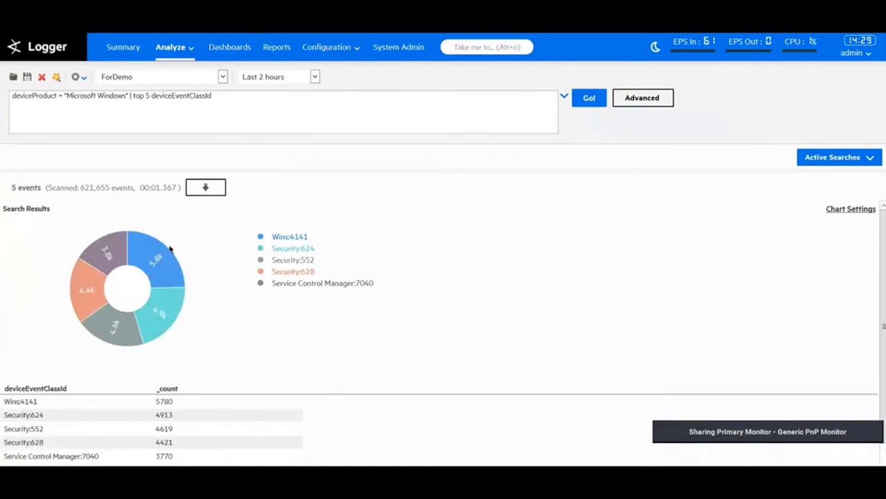
mouse_move(162, 336)
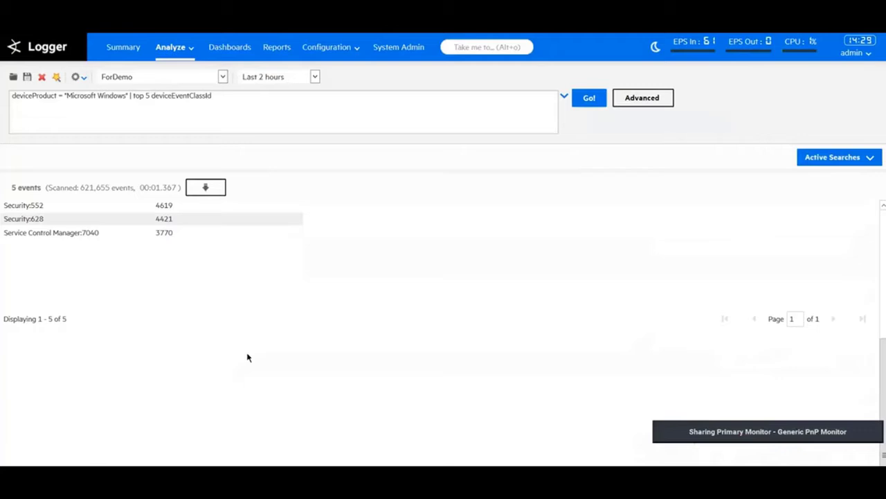
left_click(206, 187)
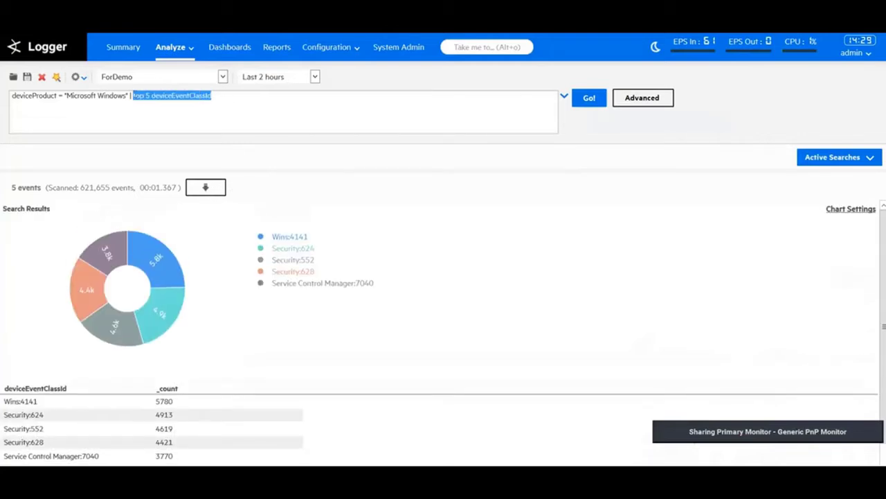
Remove 'top 5 deviceEventClassId' from the query, keeping the trailing pipe and operator list
left_click(131, 95)
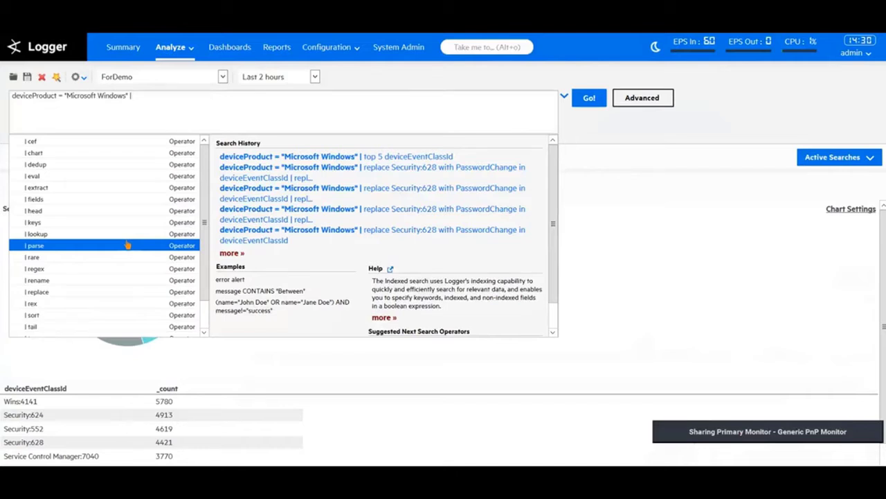
mouse_move(132, 247)
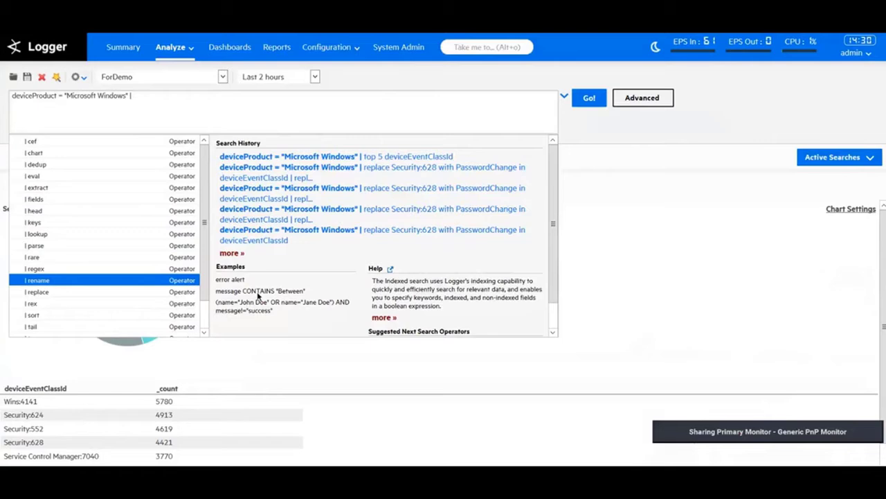
mouse_move(437, 450)
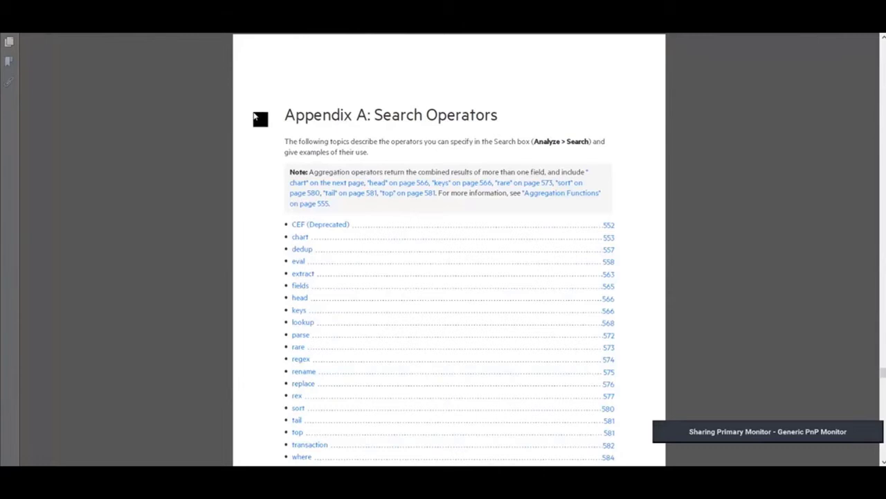
mouse_move(296, 322)
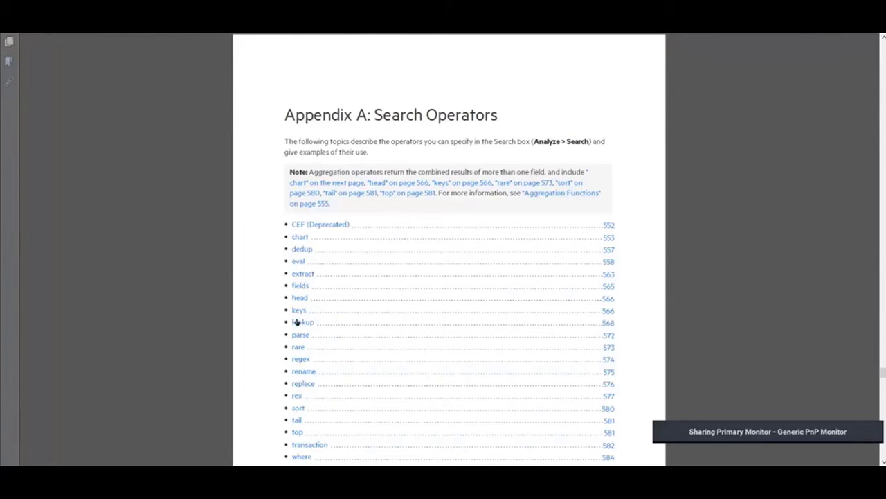
mouse_move(311, 230)
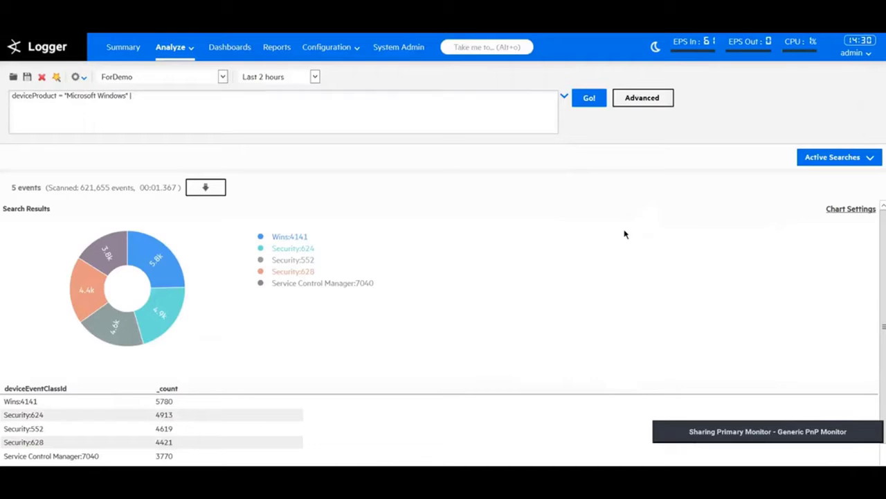
mouse_move(399, 246)
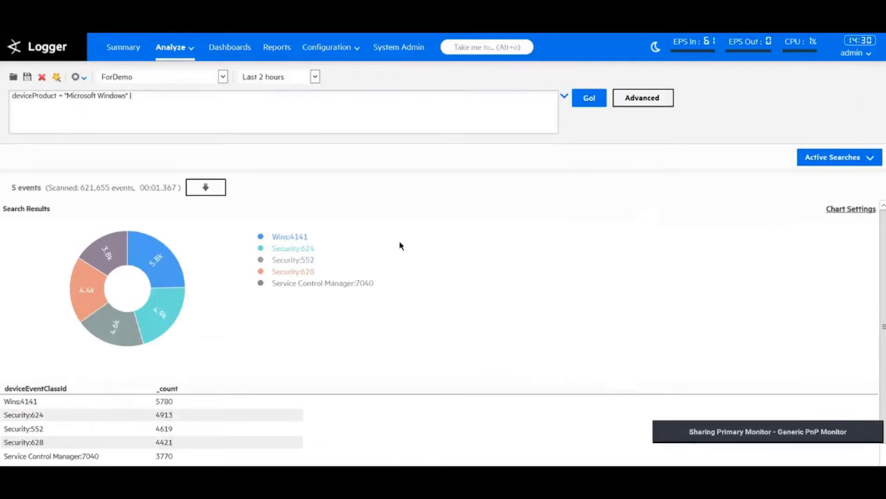
mouse_move(318, 251)
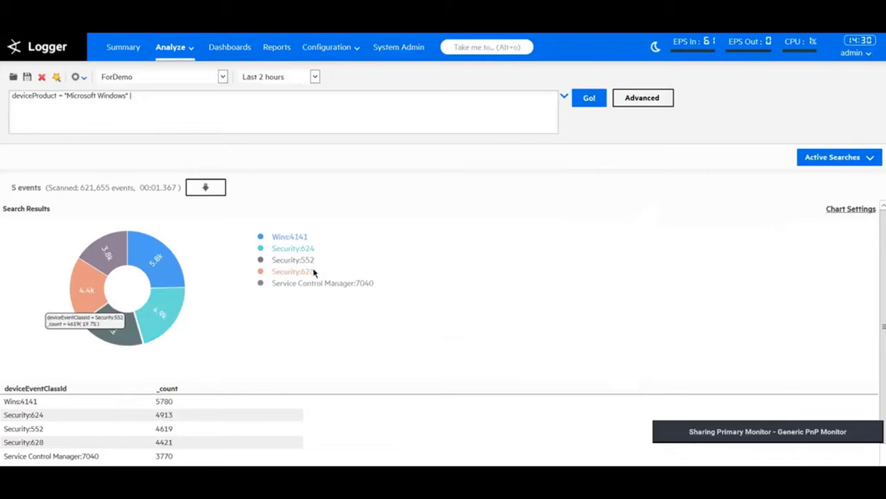
mouse_move(388, 238)
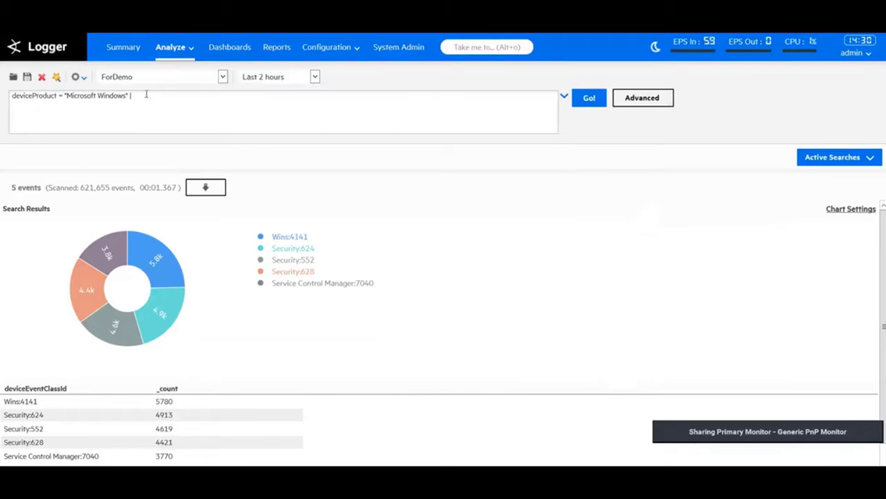
Run replace Security:628 with PasswordChange in deviceEventClassId and inspect the field's top values
type("replace")
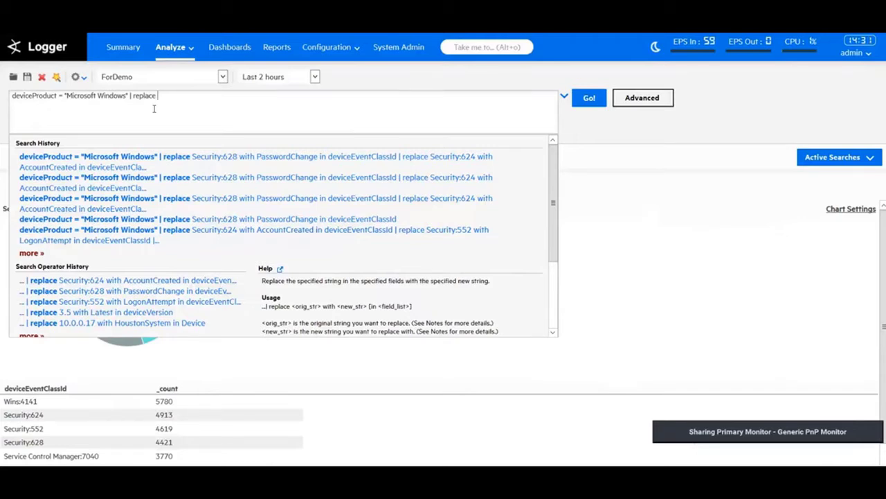
type("Security:628 with PasswordChange in")
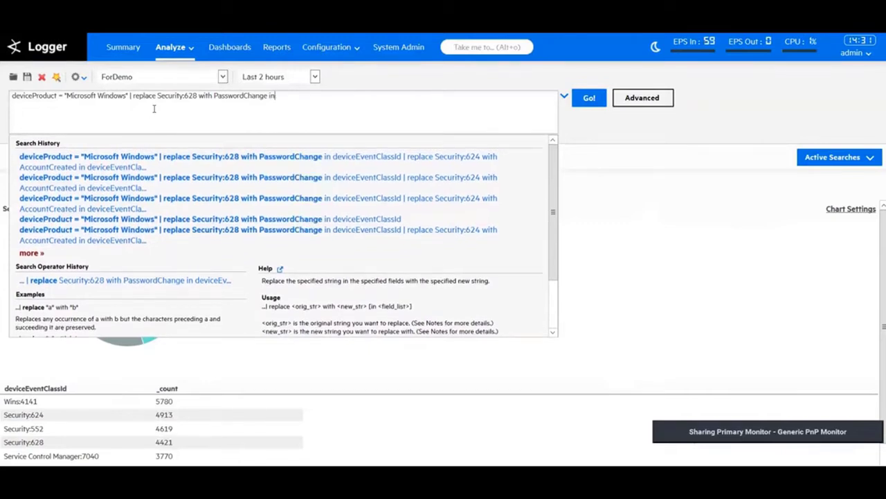
type("deviceEve")
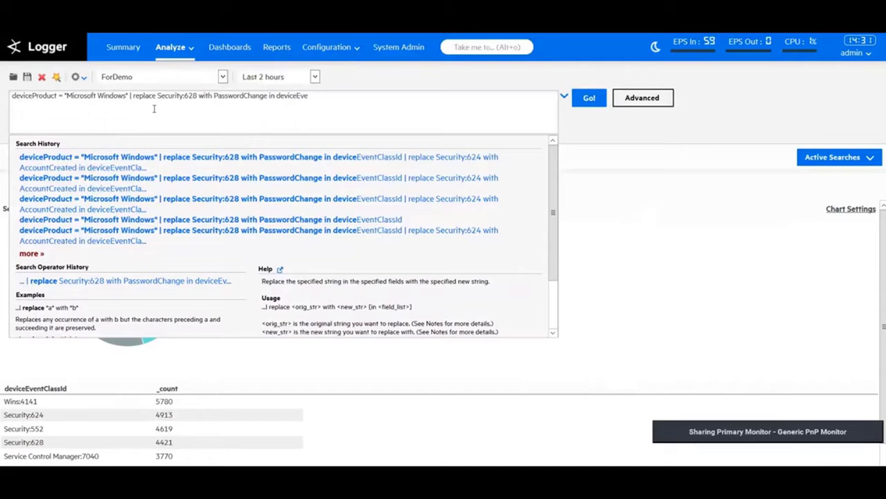
type("ntClassId")
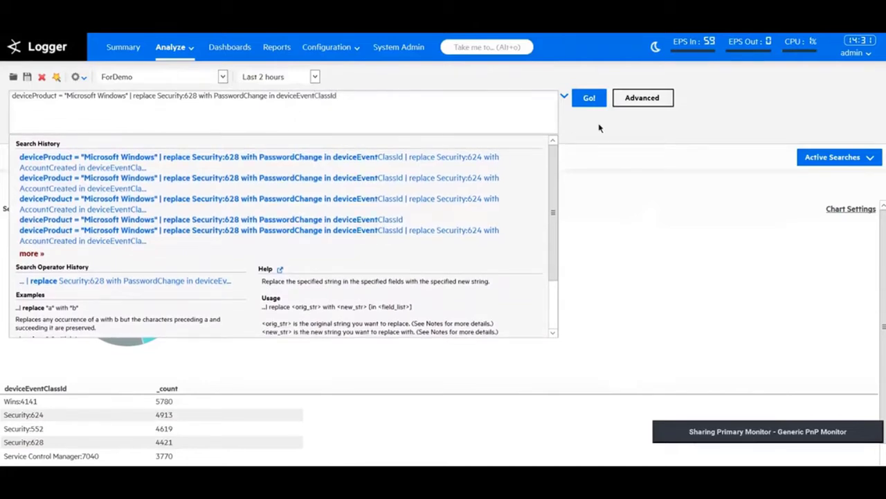
left_click(589, 97)
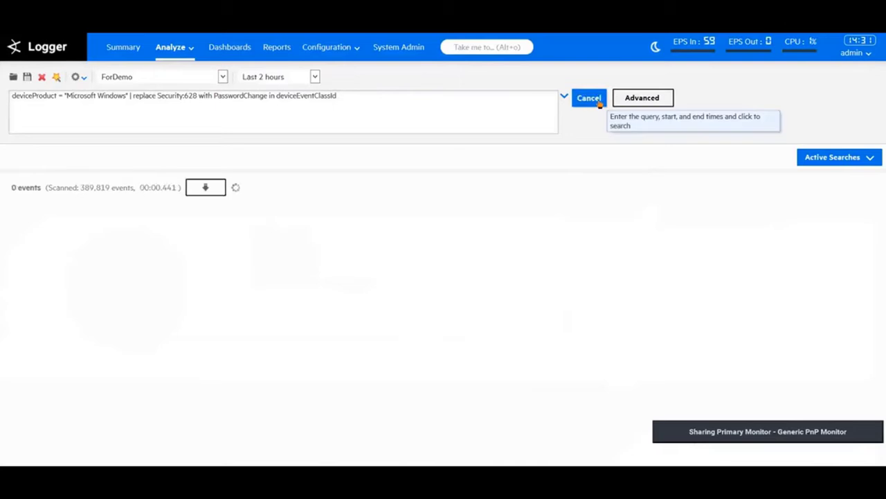
left_click(589, 97)
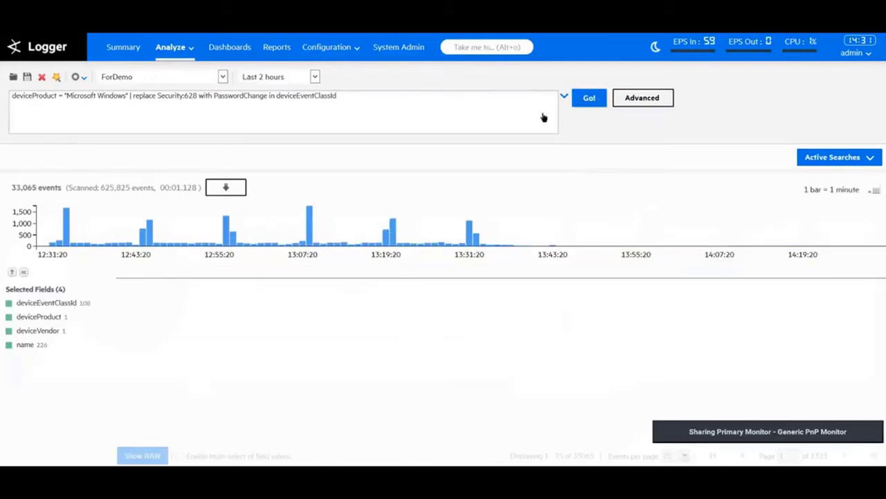
left_click(588, 98)
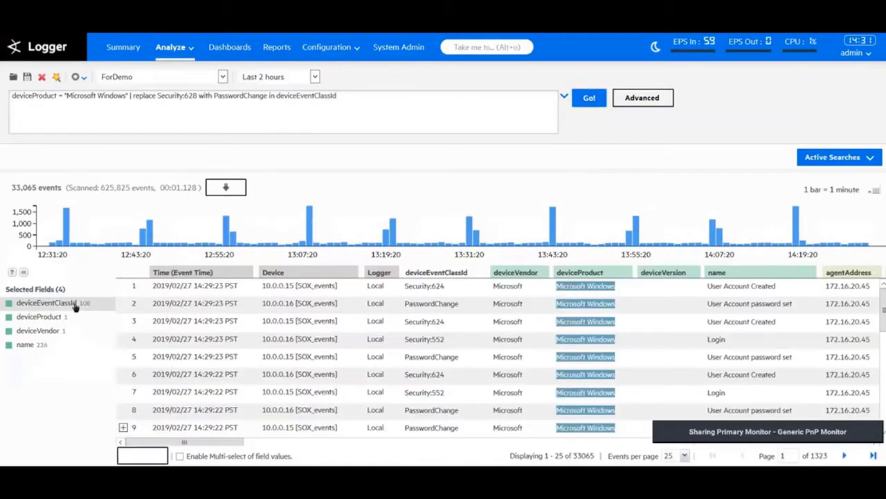
left_click(45, 303)
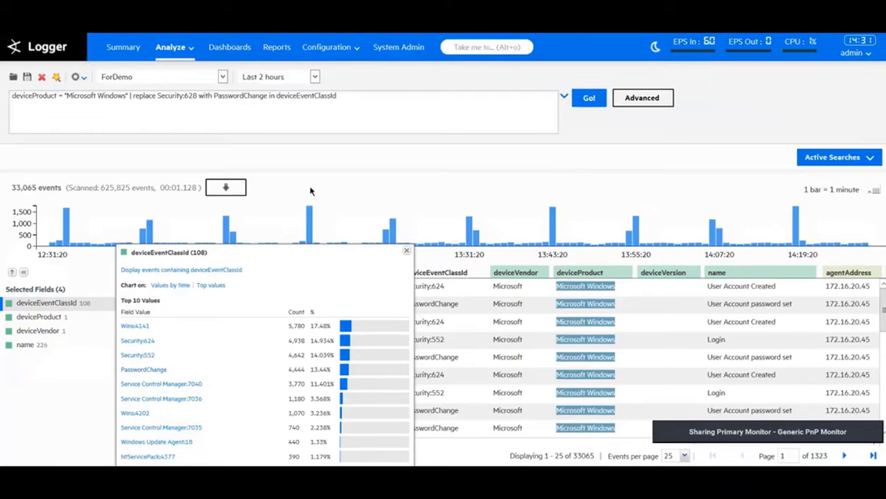
left_click(407, 250)
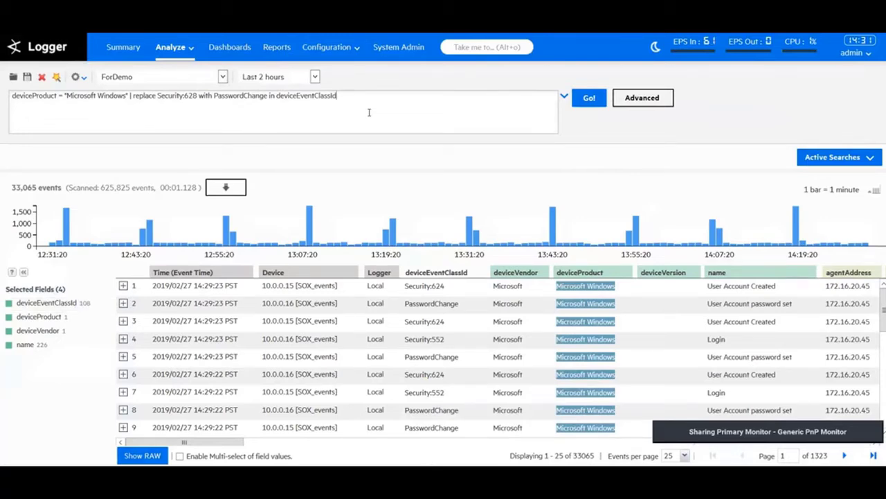
Append replace Security:624 with AccountCreated in deviceEventClassId, then rename deviceEventClassId as EventType
type("| replace")
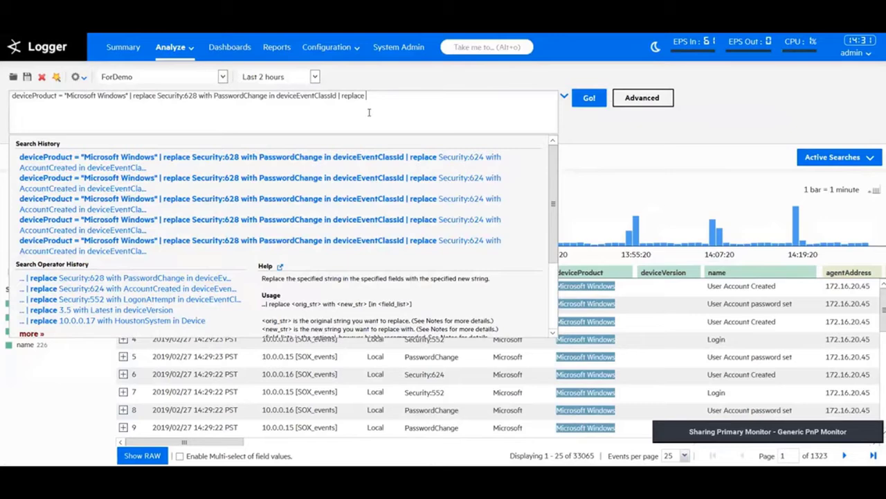
type("Security:624")
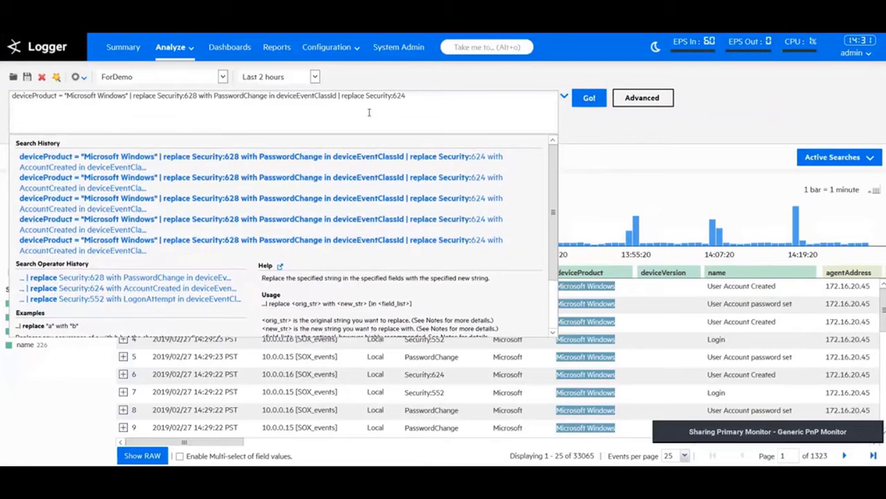
type("wit")
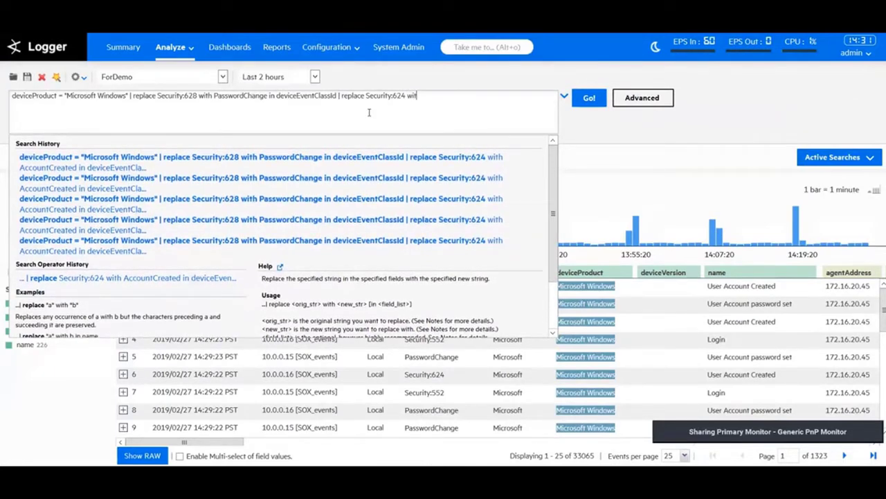
type("AccountCreated")
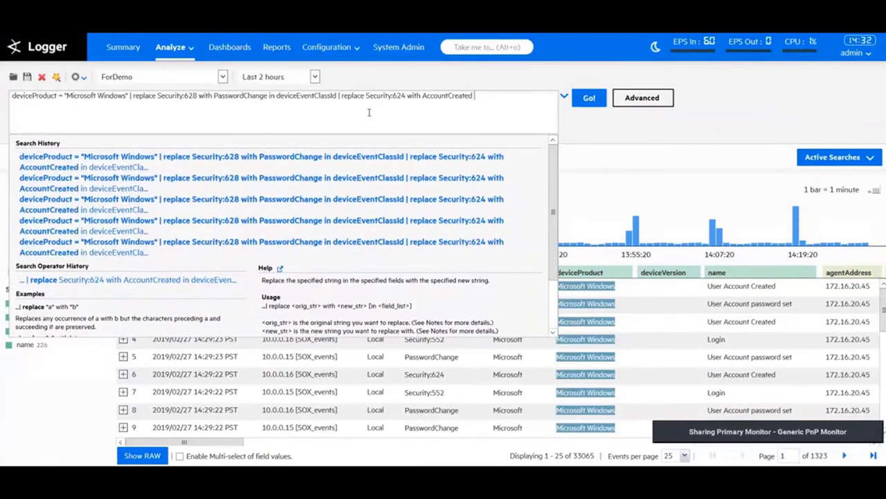
type("in")
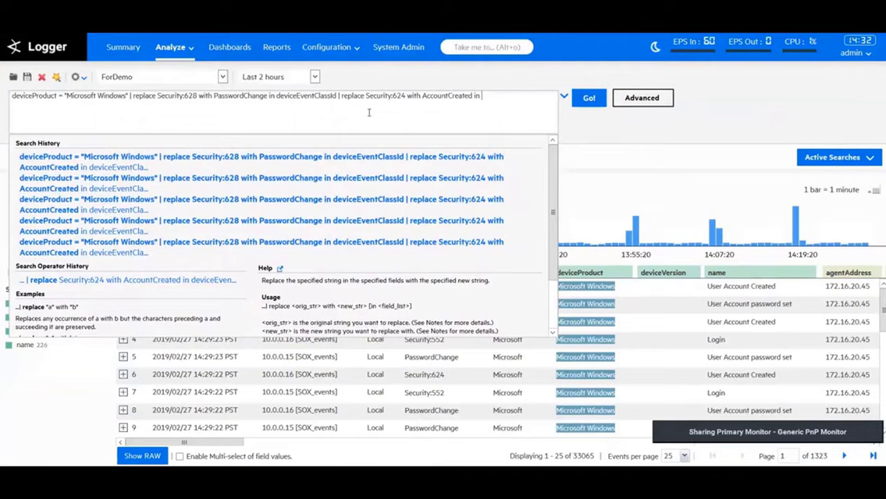
mouse_move(316, 162)
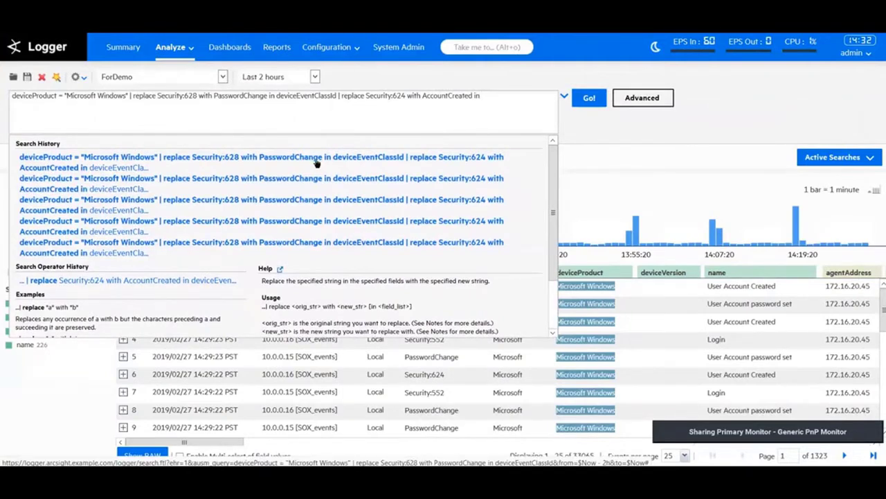
type("| rename deviceEventClassId as EventType")
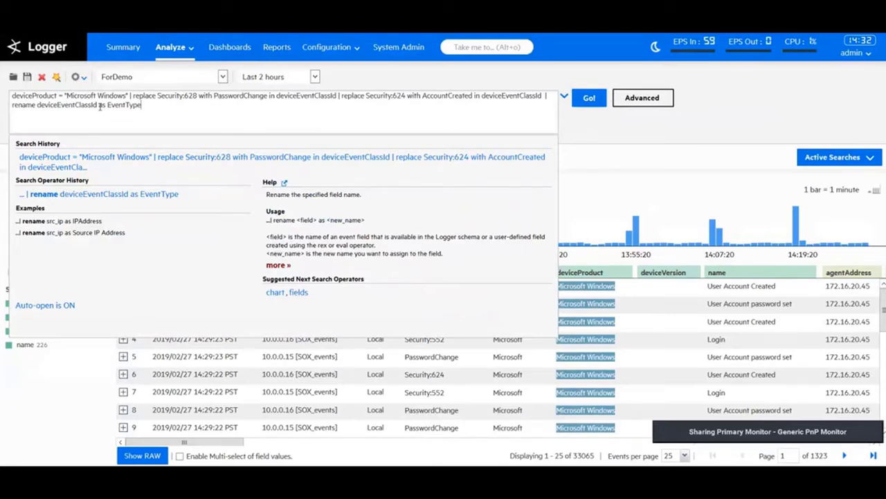
mouse_move(520, 91)
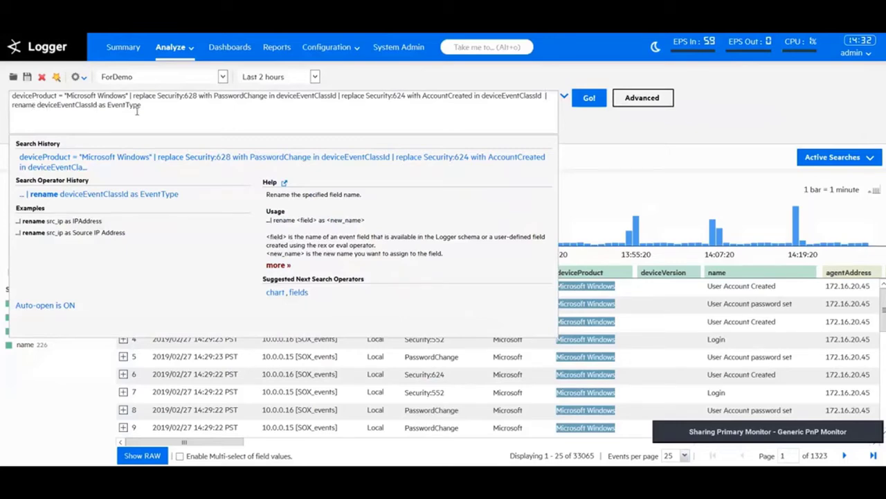
Run the rename query, getting 34,786 events with AccountCreated and PasswordChange under EventType
left_click(589, 98)
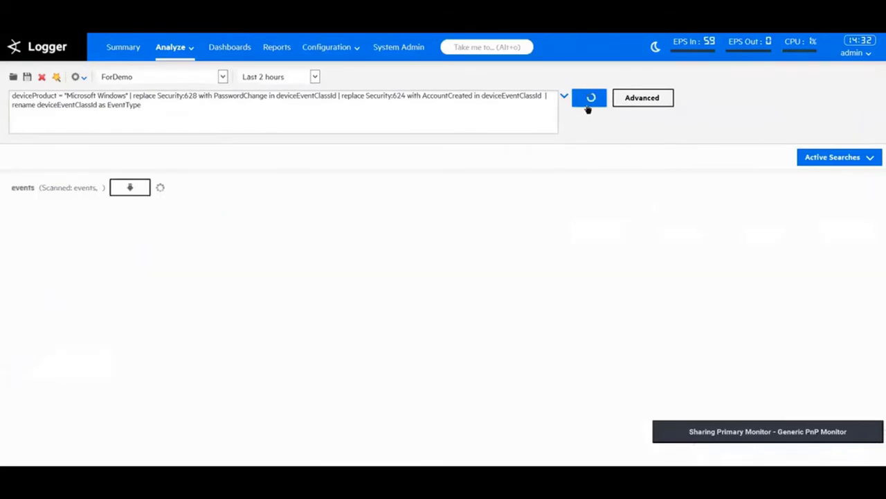
left_click(589, 97)
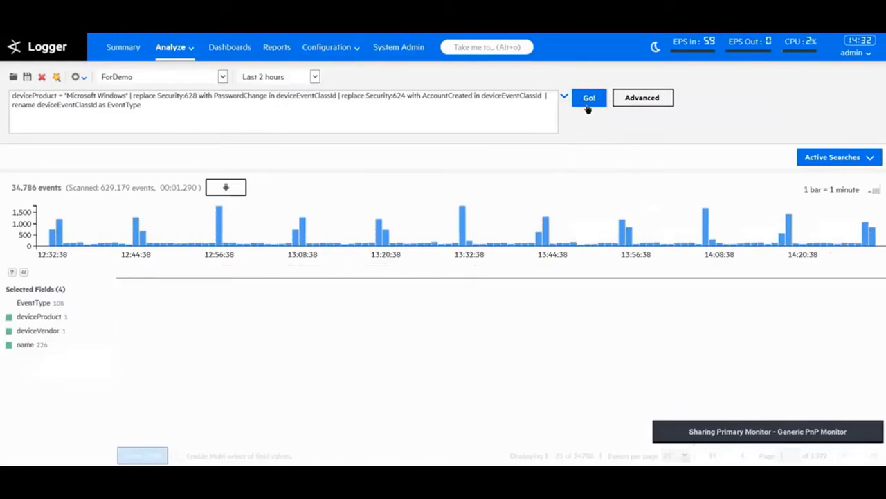
left_click(588, 98)
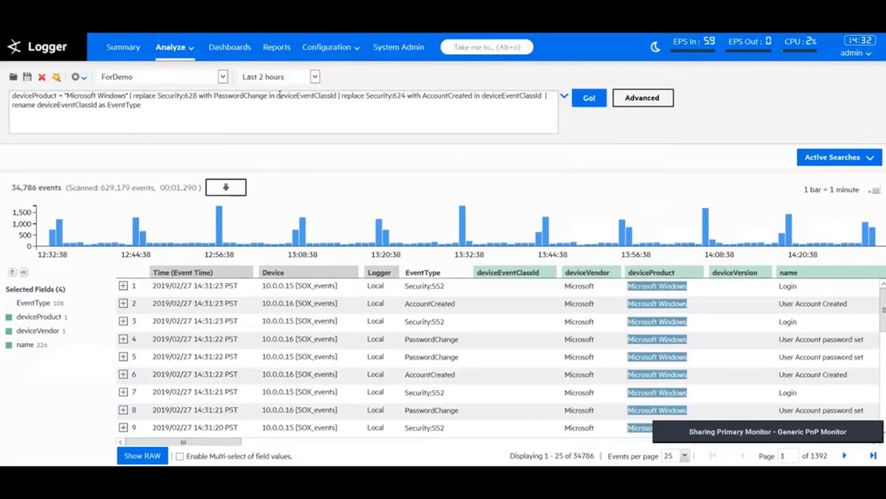
double_click(303, 96)
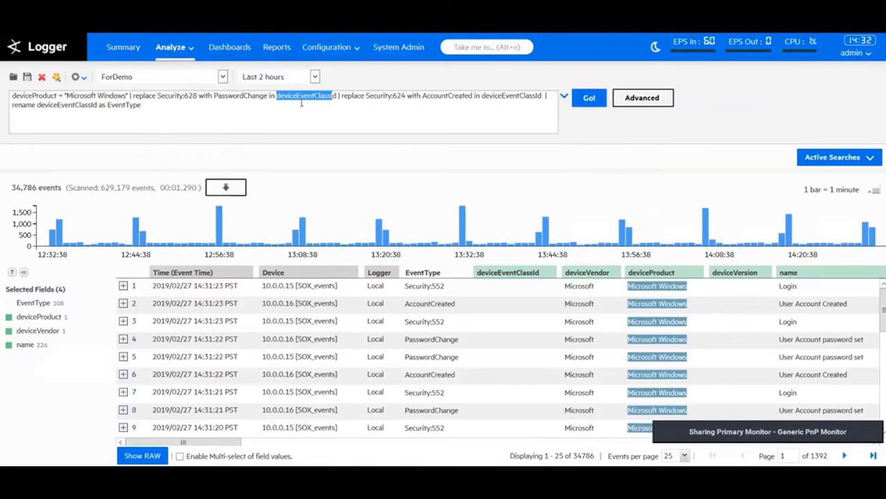
left_click(167, 113)
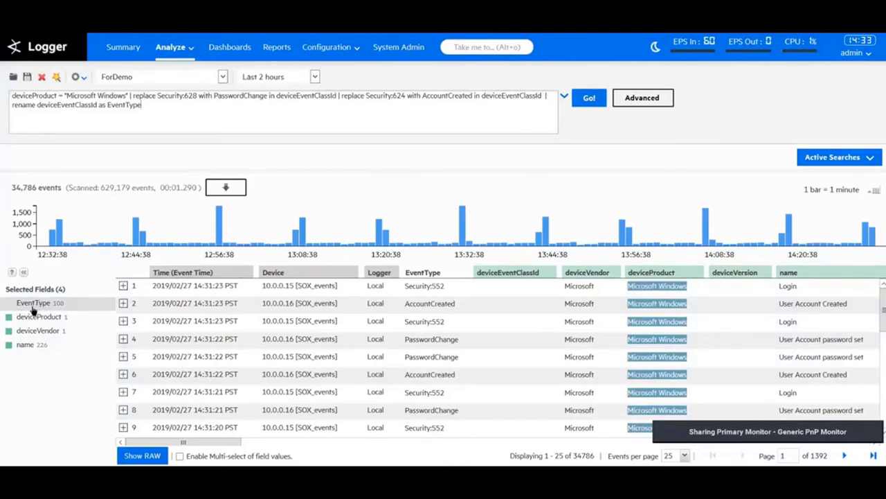
left_click(33, 303)
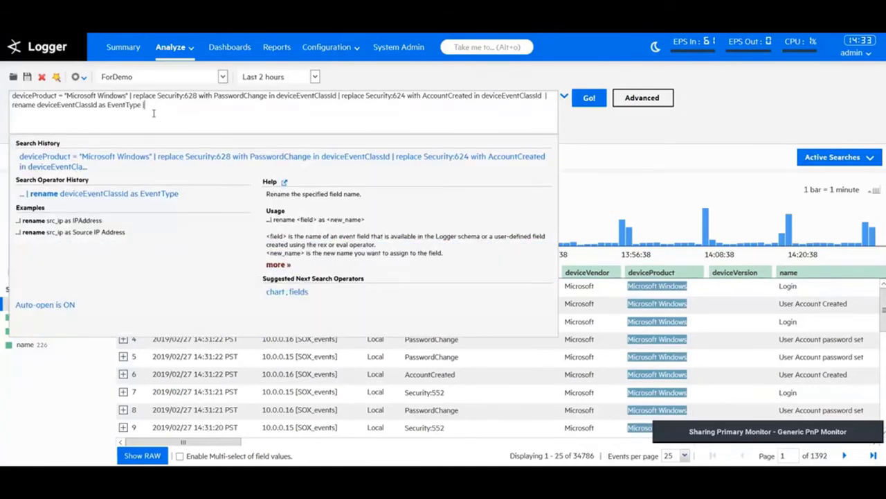
Append '| top 5 EventType' to the query and run it
type("| top 5 Event")
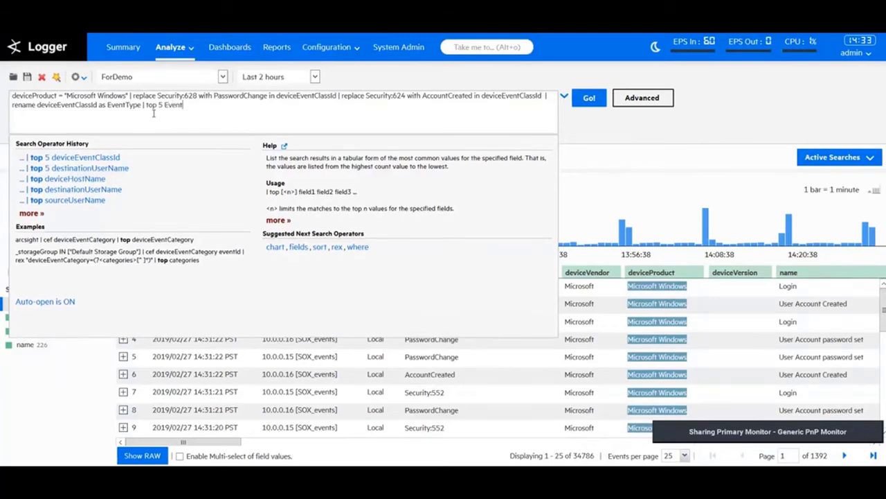
type("Type")
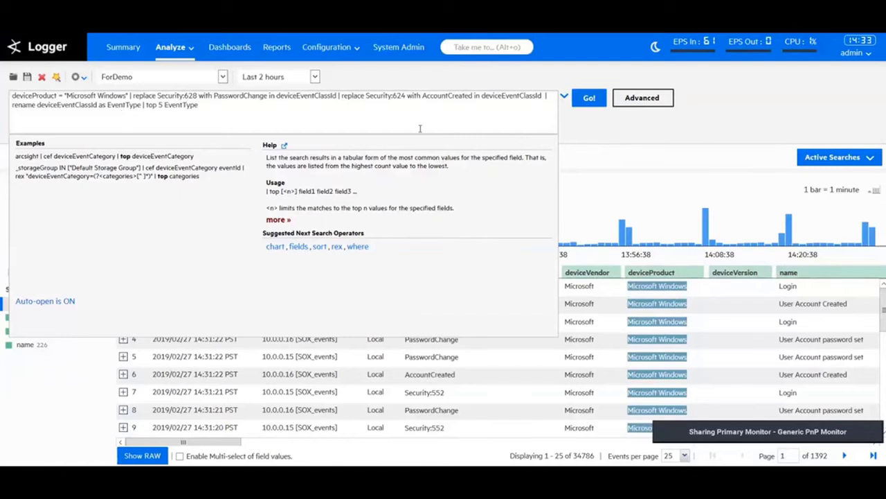
mouse_move(589, 97)
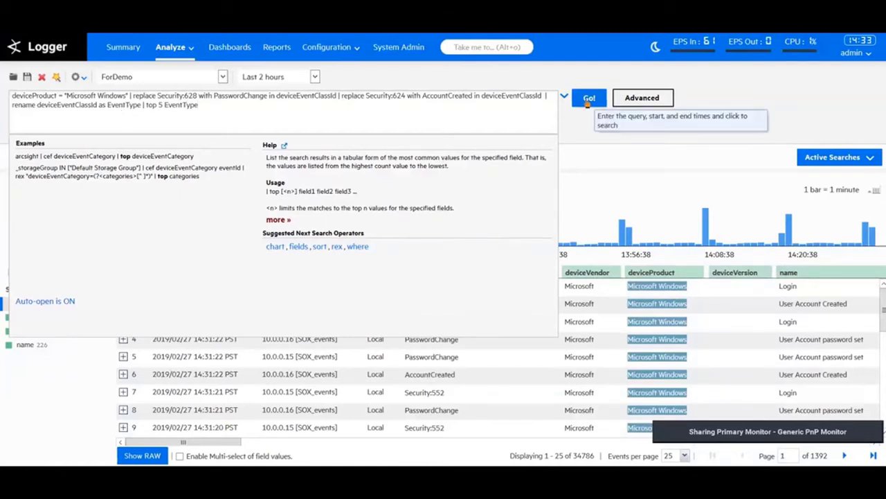
left_click(588, 98)
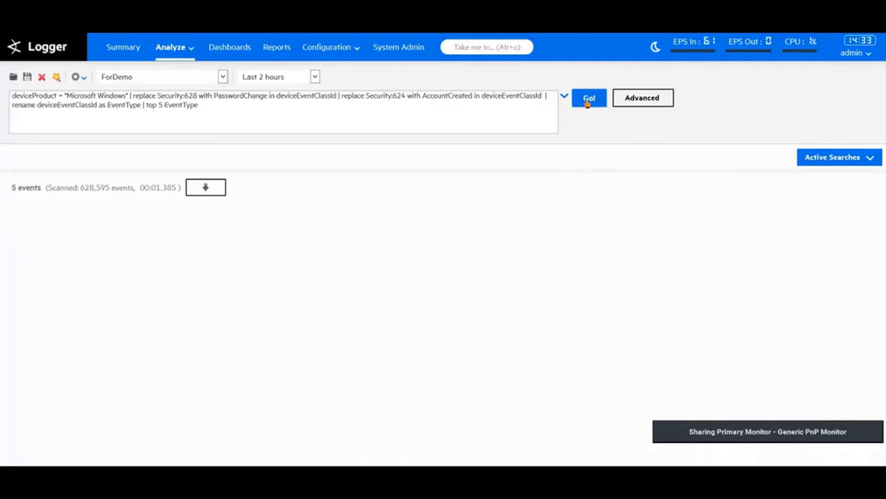
Rerun the search to show the top five EventType donut chart and count table
left_click(588, 98)
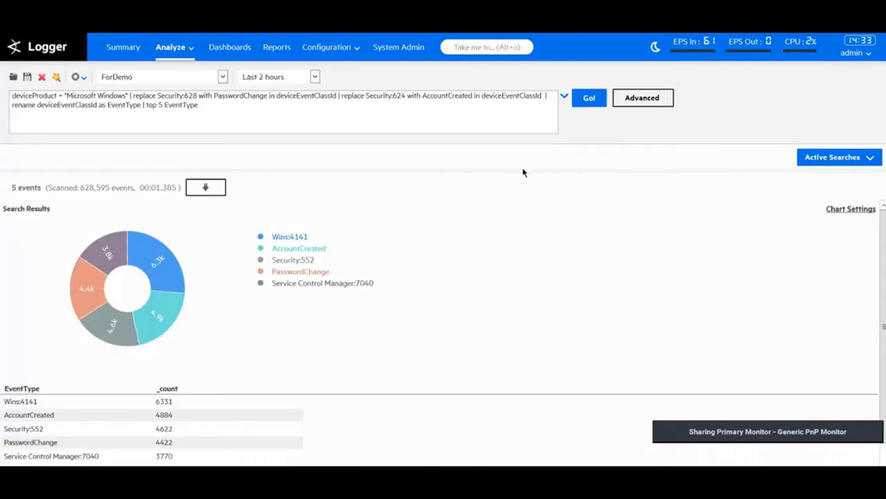
mouse_move(325, 208)
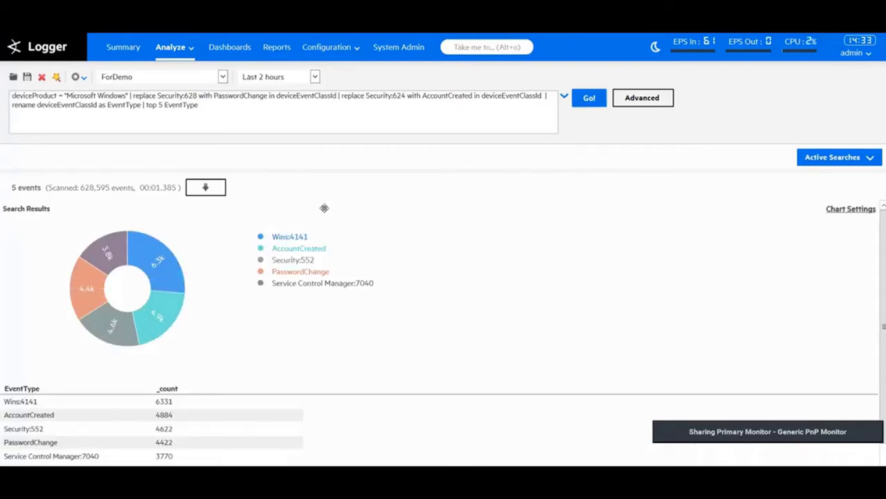
mouse_move(45, 213)
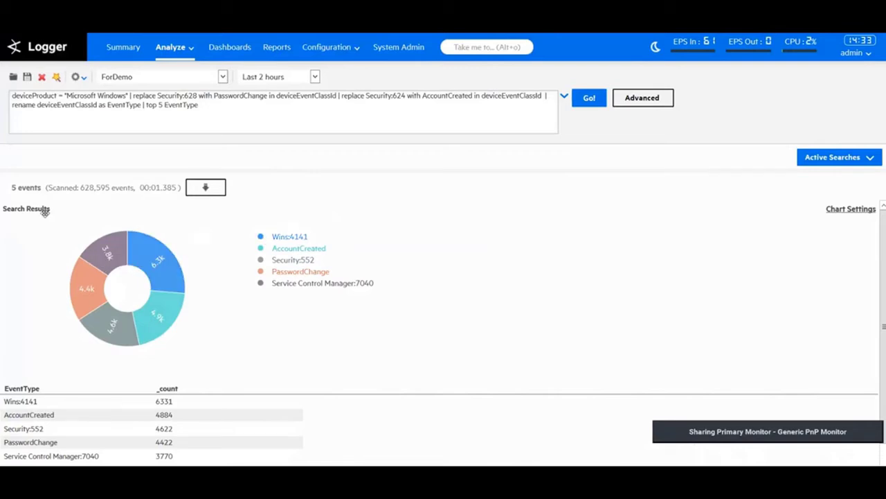
mouse_move(236, 292)
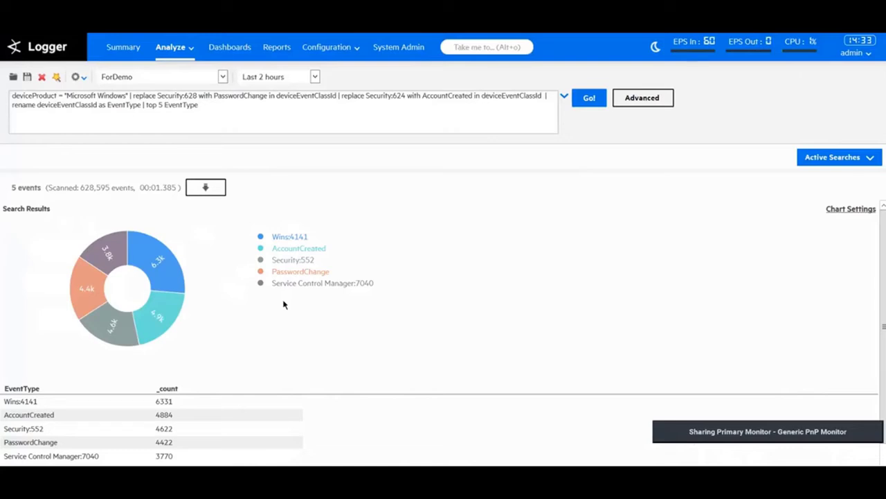
mouse_move(192, 222)
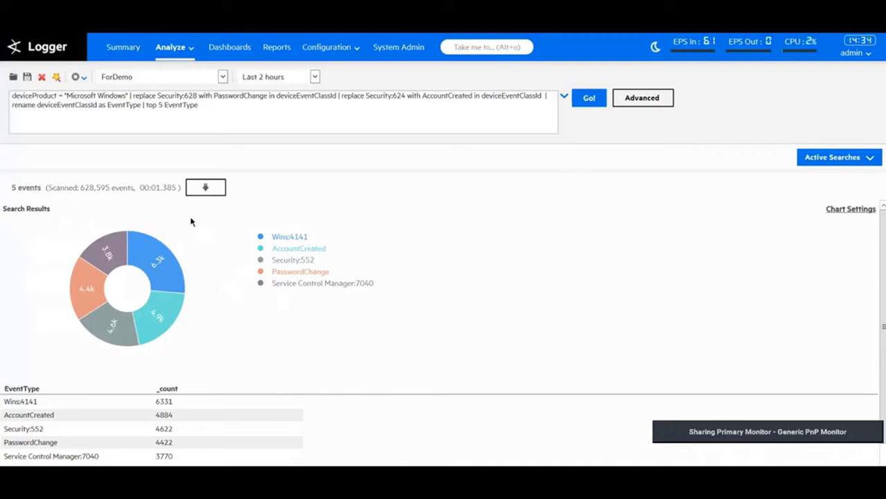
mouse_move(27, 77)
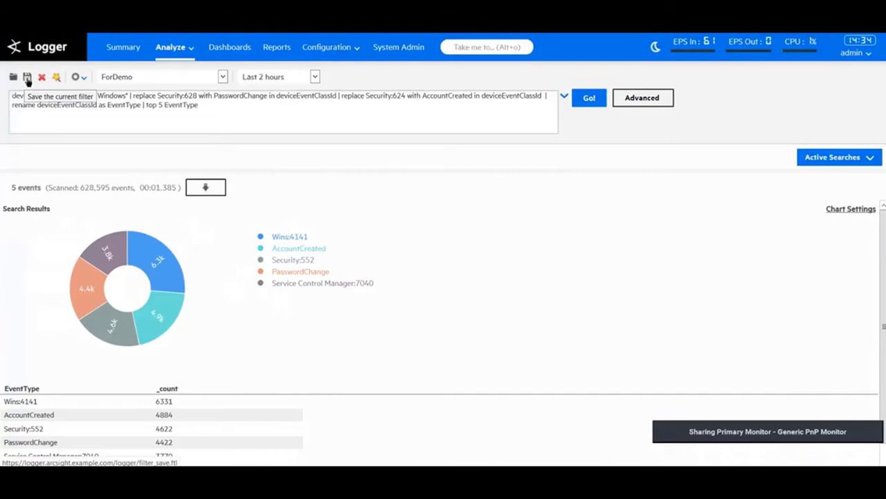
Save the query as a dashboard panel titled WindowsEventType, with report creation and saved search EventType
left_click(27, 77)
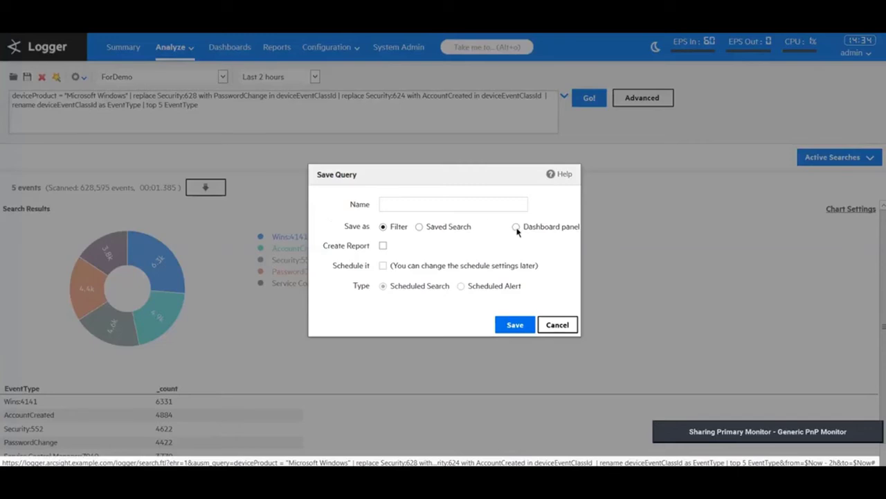
left_click(516, 227)
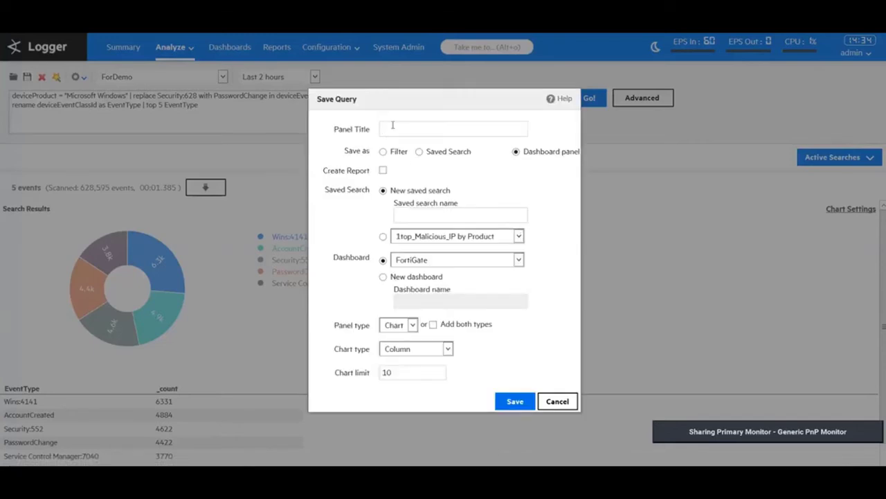
type("Windows")
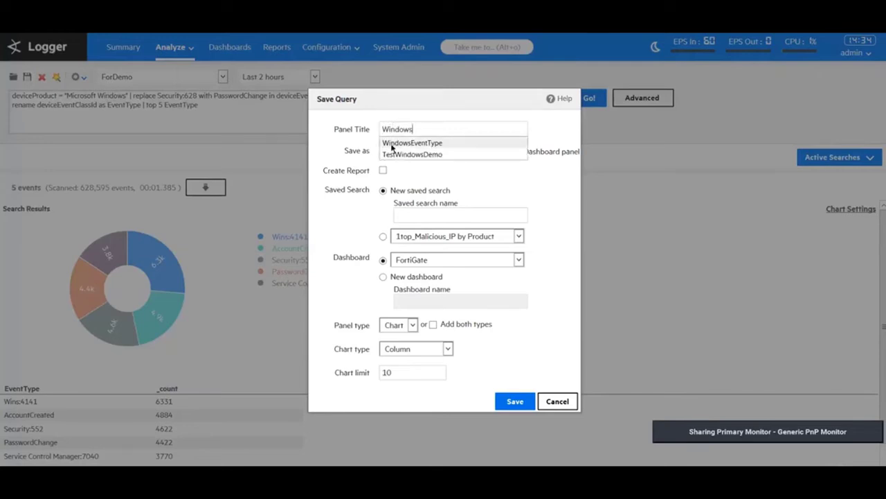
left_click(412, 142)
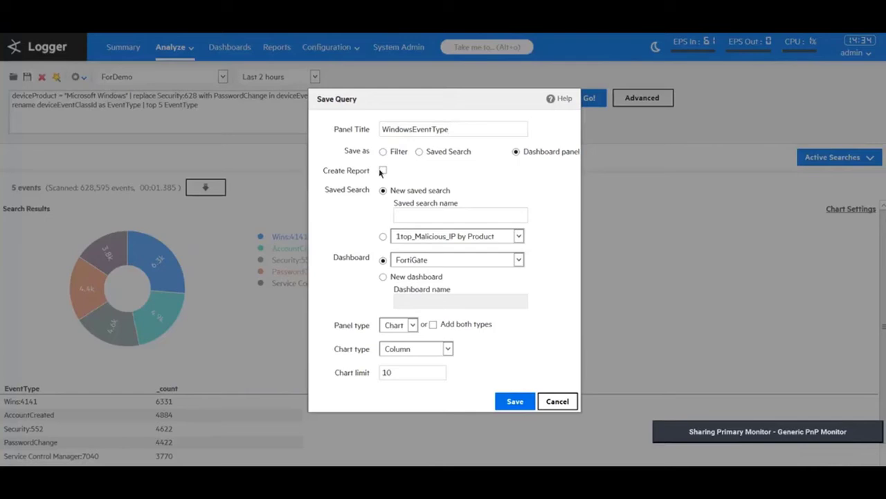
left_click(383, 171)
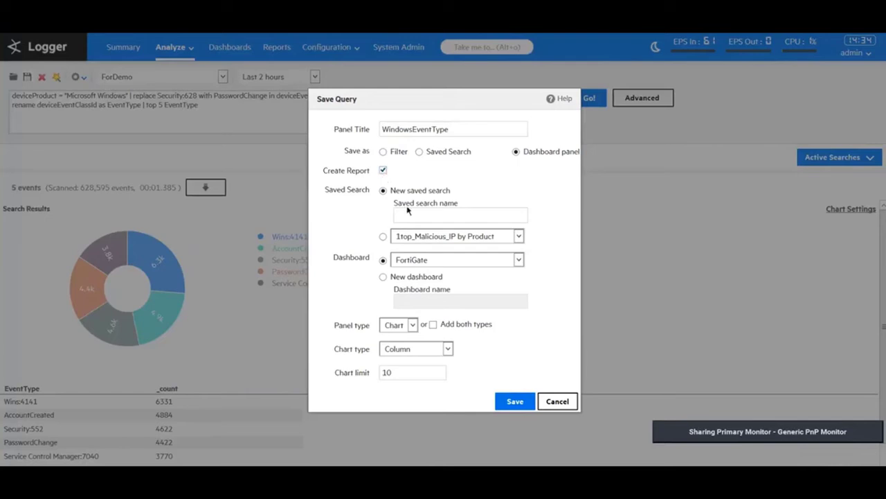
left_click(459, 214)
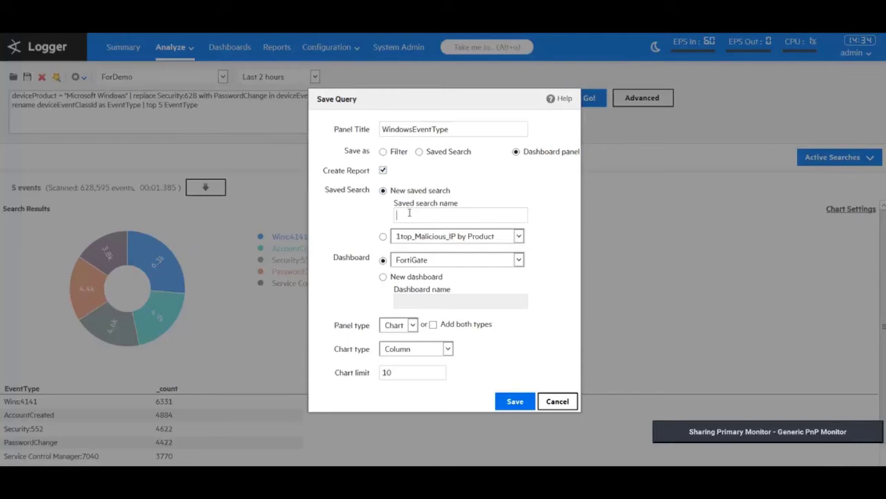
type("EventType")
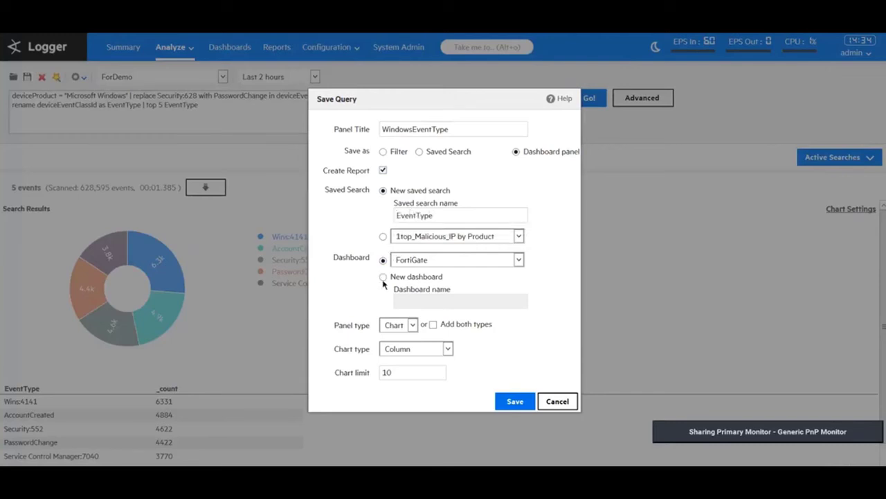
Place the panels on a new 'Windows event type' dashboard, adding both chart and table
left_click(383, 276)
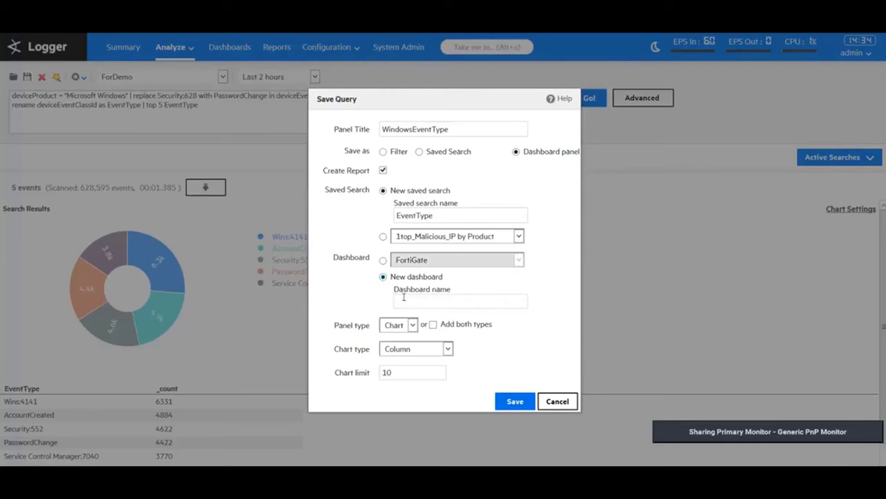
type("Event")
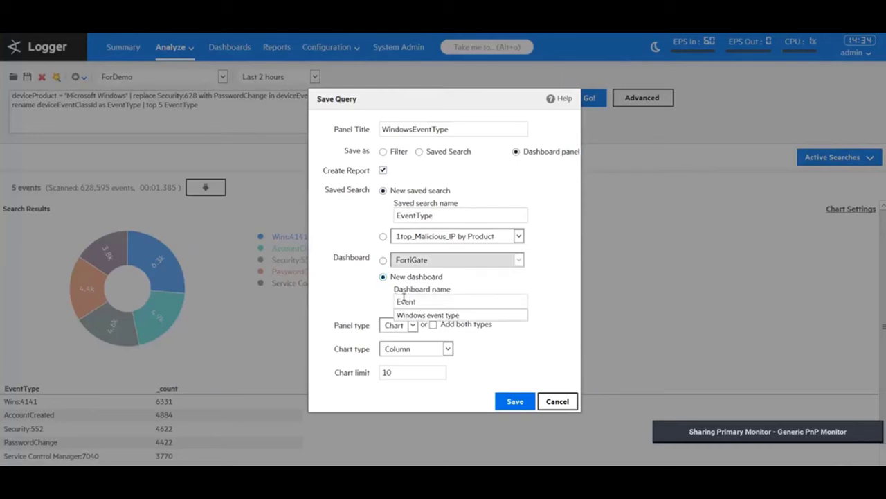
type("Windows event type")
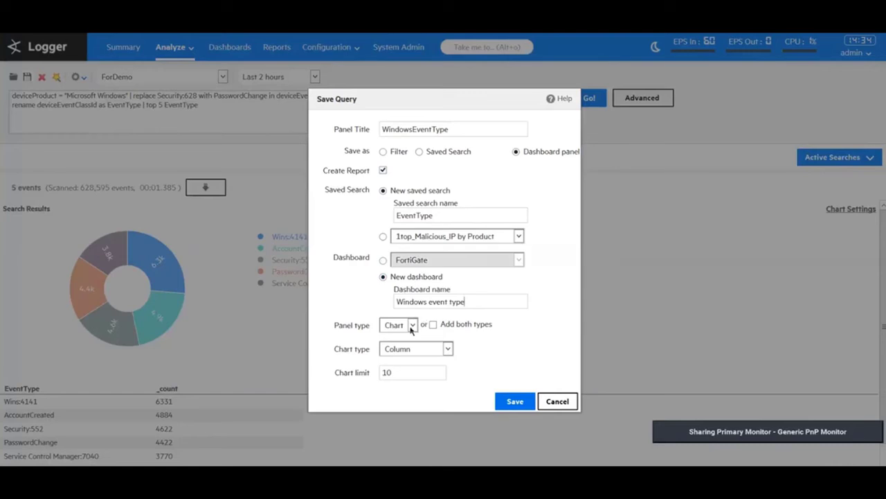
left_click(412, 325)
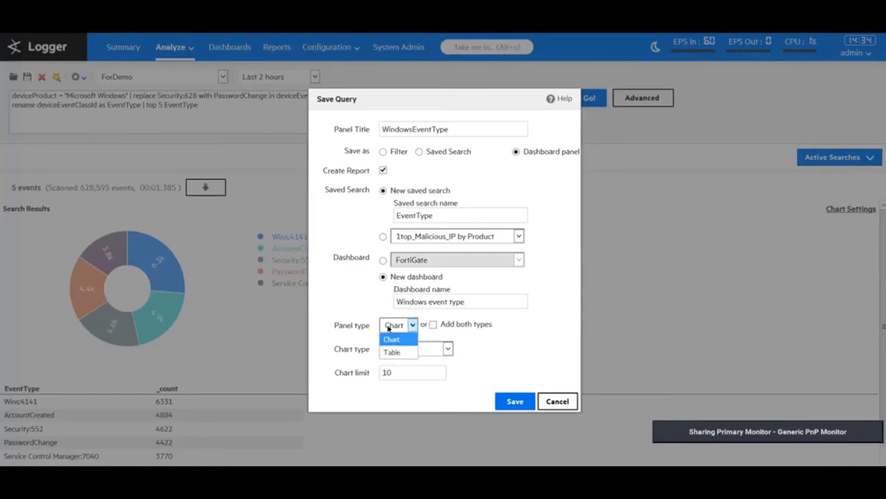
left_click(392, 338)
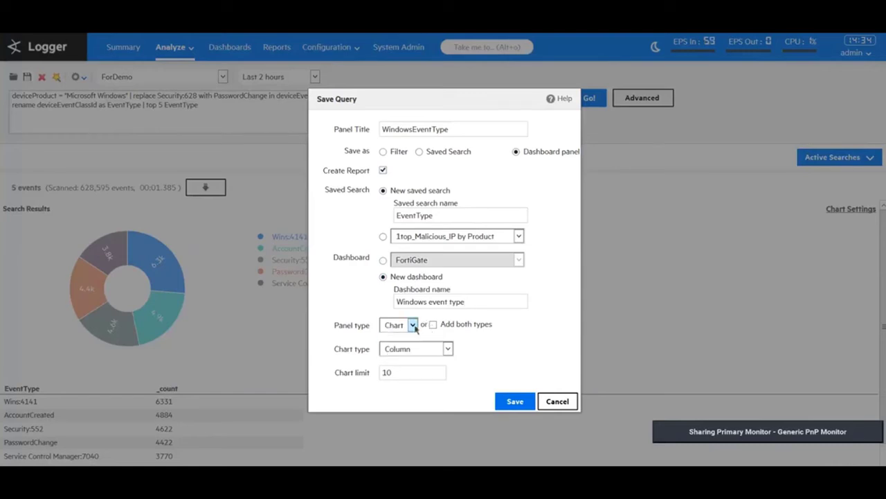
left_click(433, 324)
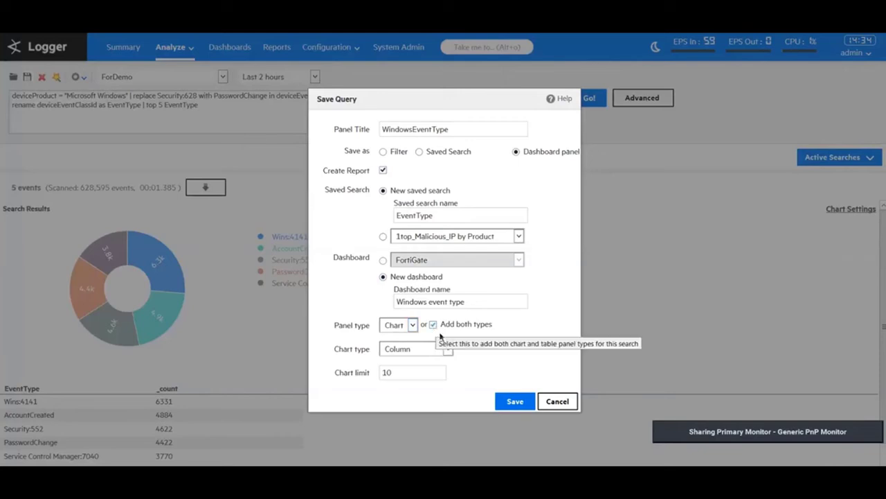
mouse_move(434, 350)
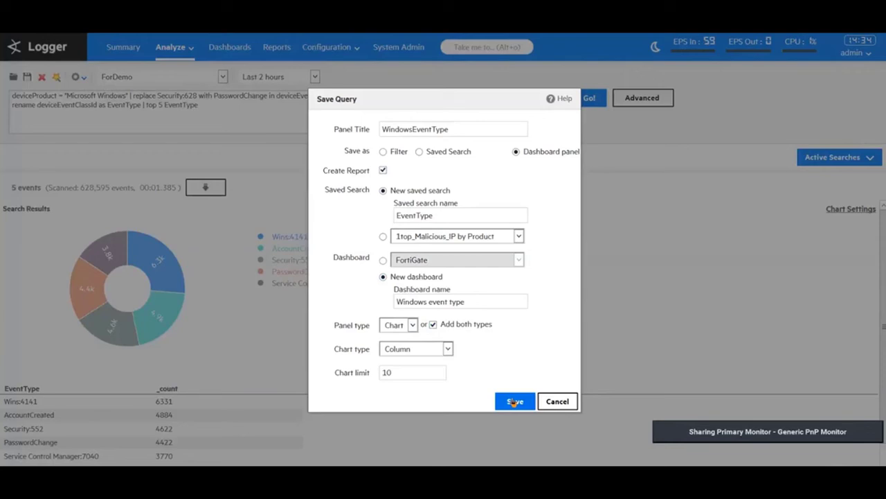
Save, overwrite the existing EventType saved search, and acknowledge the generated EventType report
left_click(515, 401)
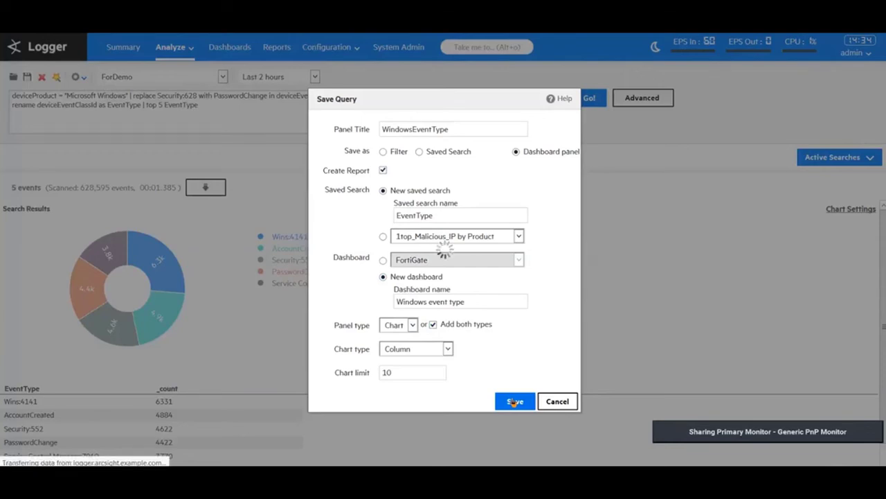
left_click(514, 401)
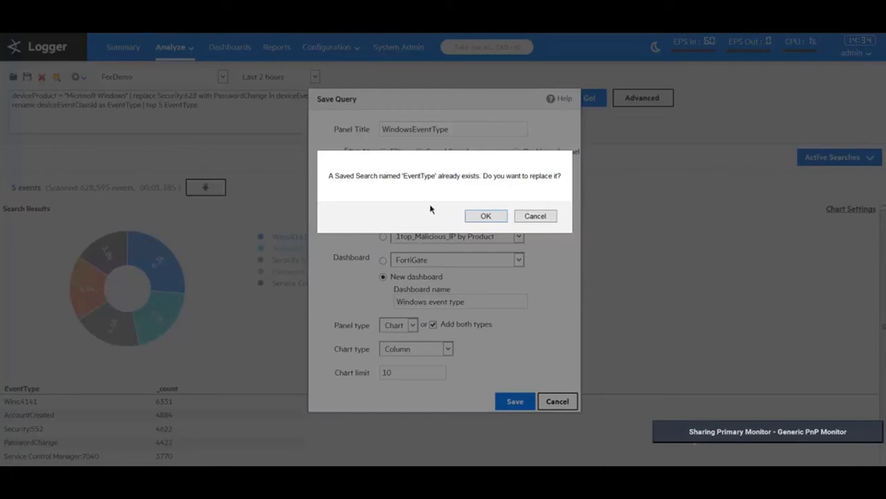
left_click(485, 216)
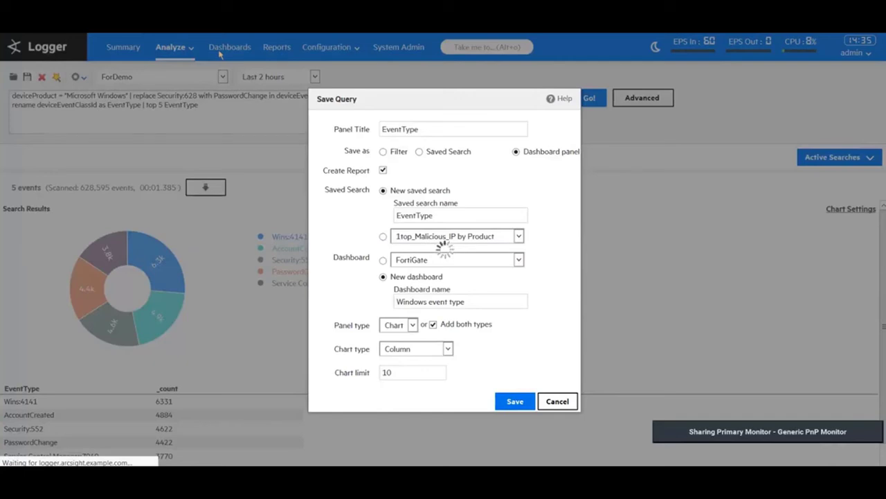
left_click(515, 400)
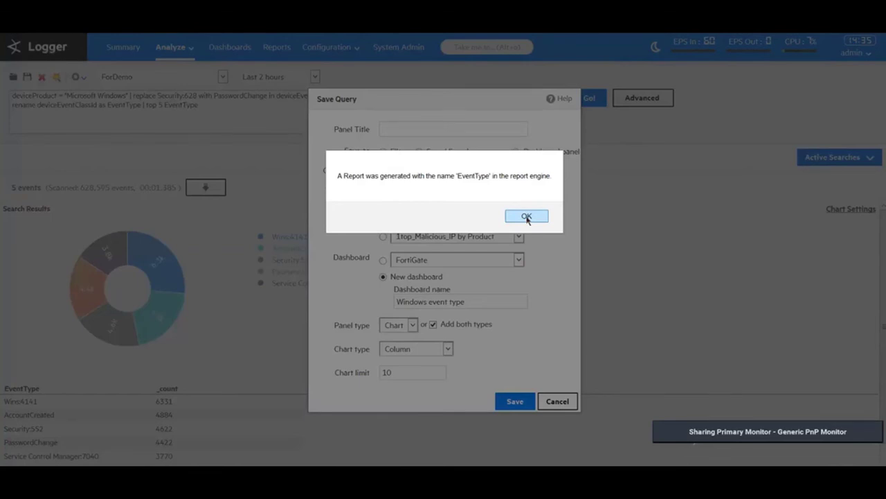
left_click(526, 216)
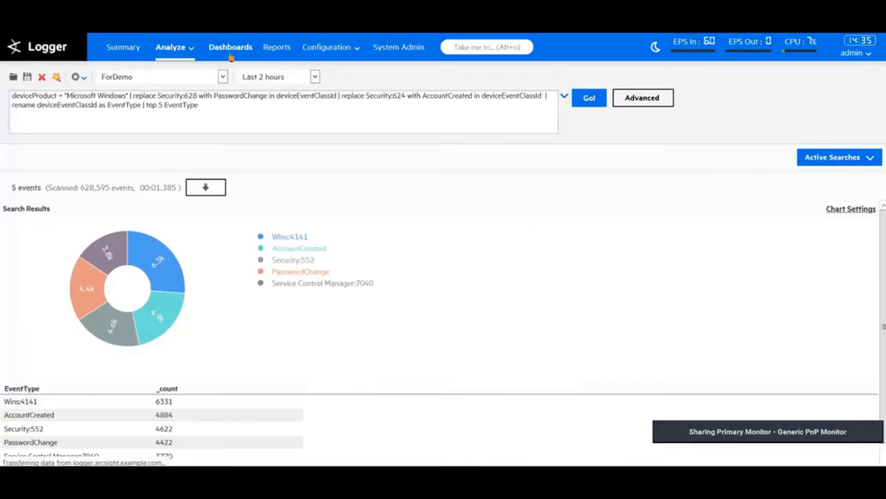
Open the 'Windows event type' dashboard from Dashboards to view its EventType panels
left_click(230, 46)
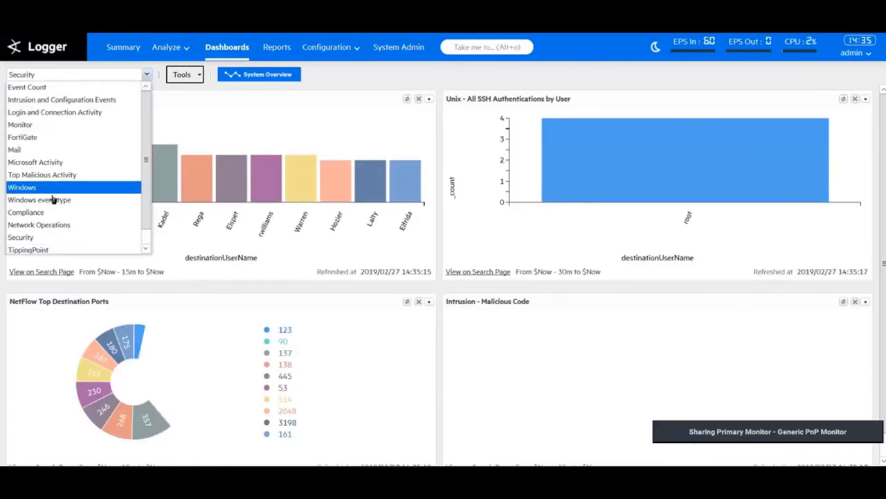
left_click(39, 200)
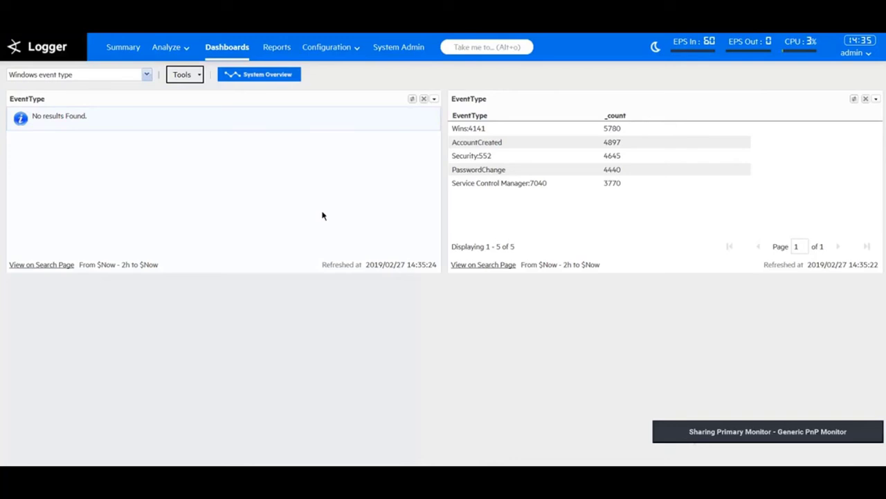
left_click(411, 98)
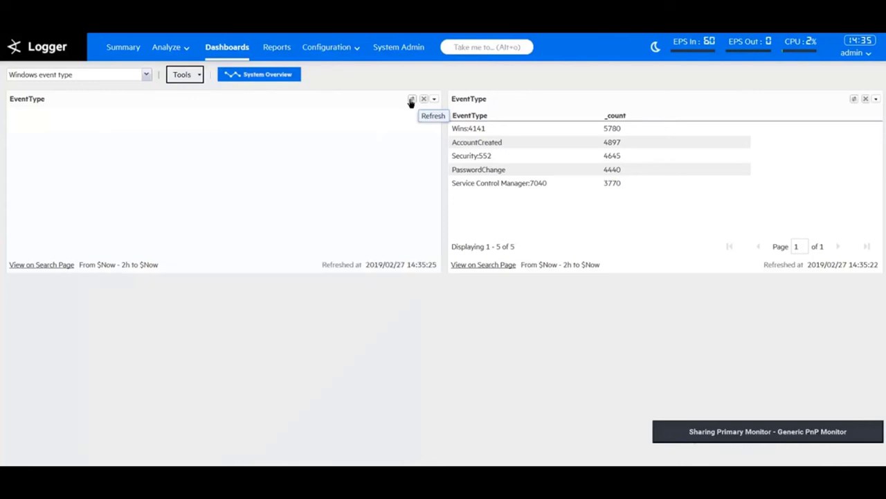
Switch the EventType chart panel to a donut chart, save, and refresh to show five event types
left_click(412, 99)
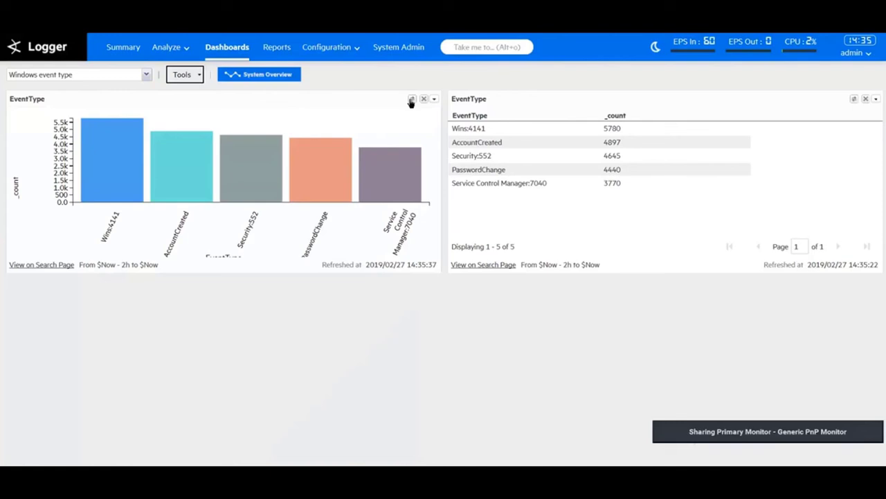
left_click(434, 99)
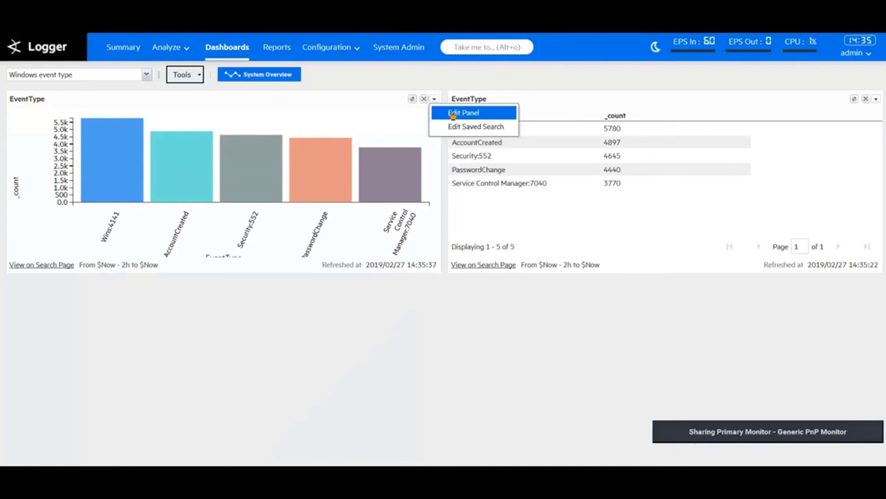
left_click(463, 112)
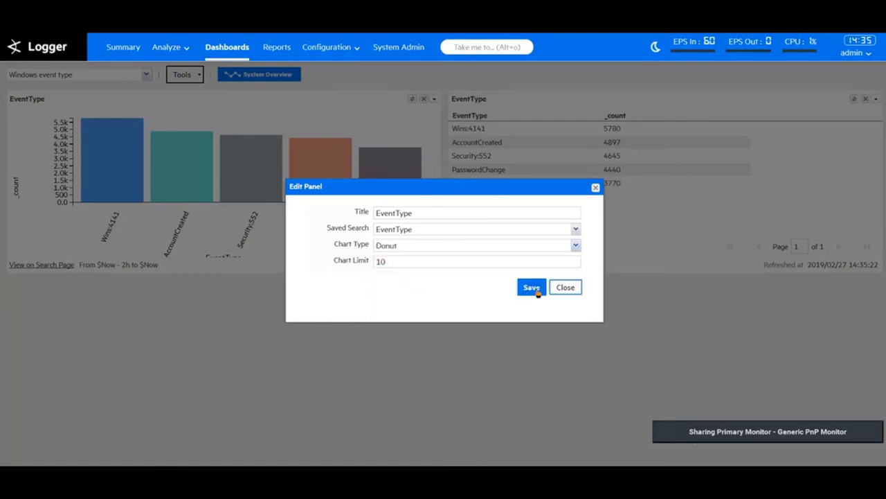
left_click(531, 287)
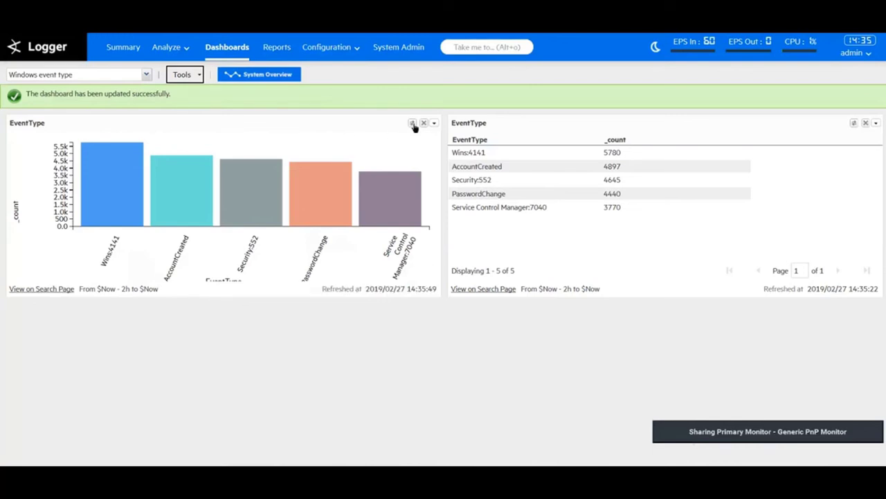
left_click(412, 123)
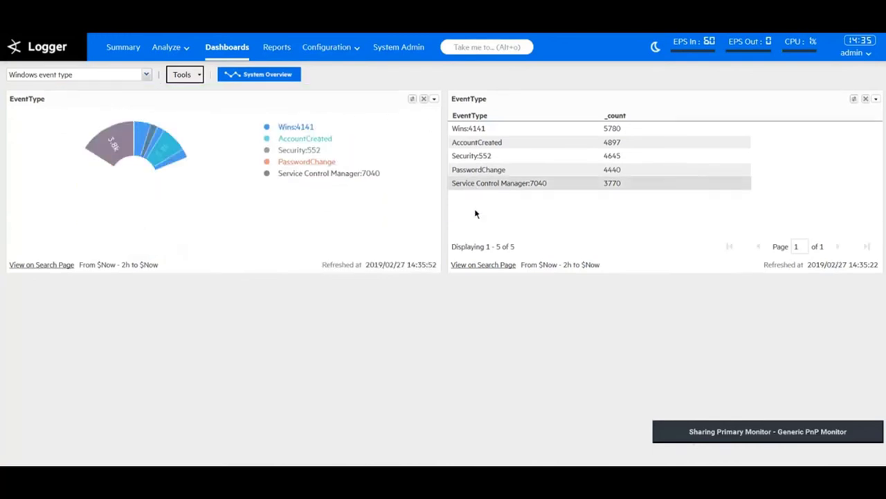